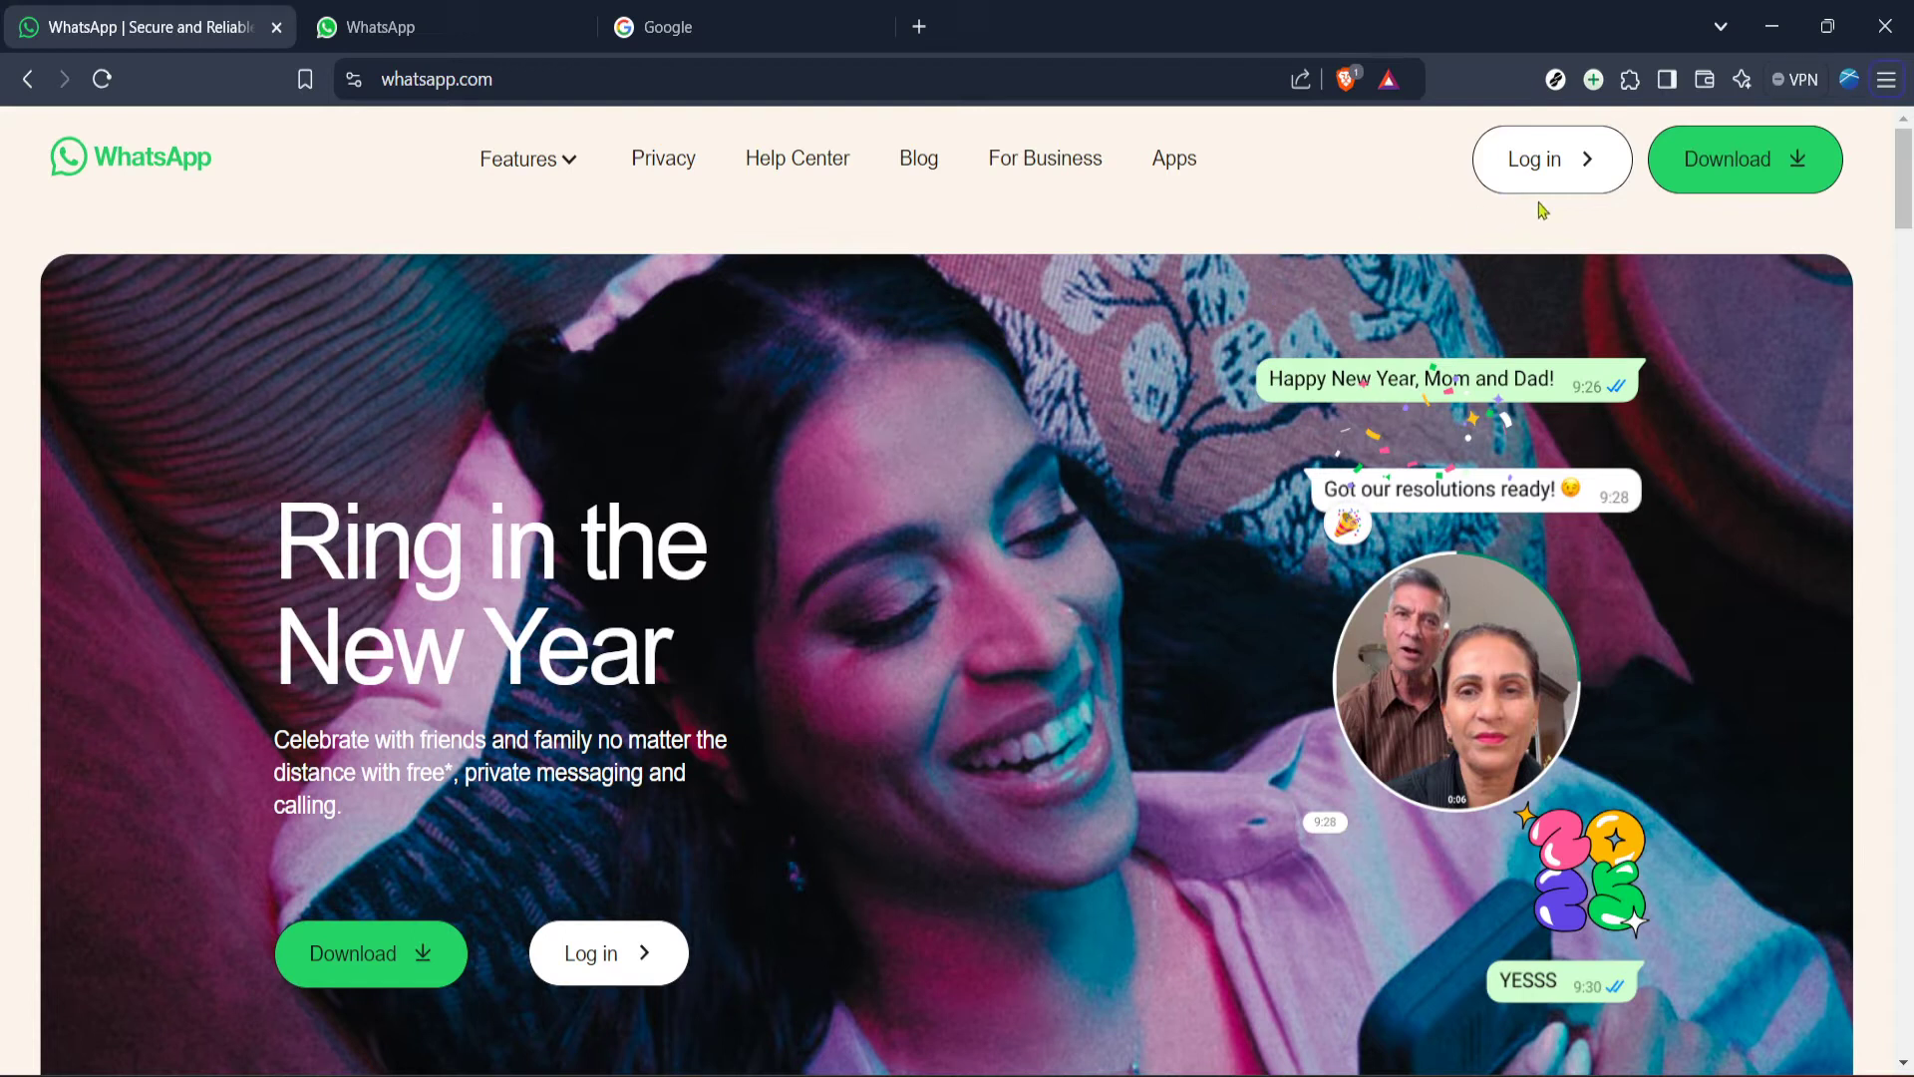
pyautogui.moveTo(1547, 273)
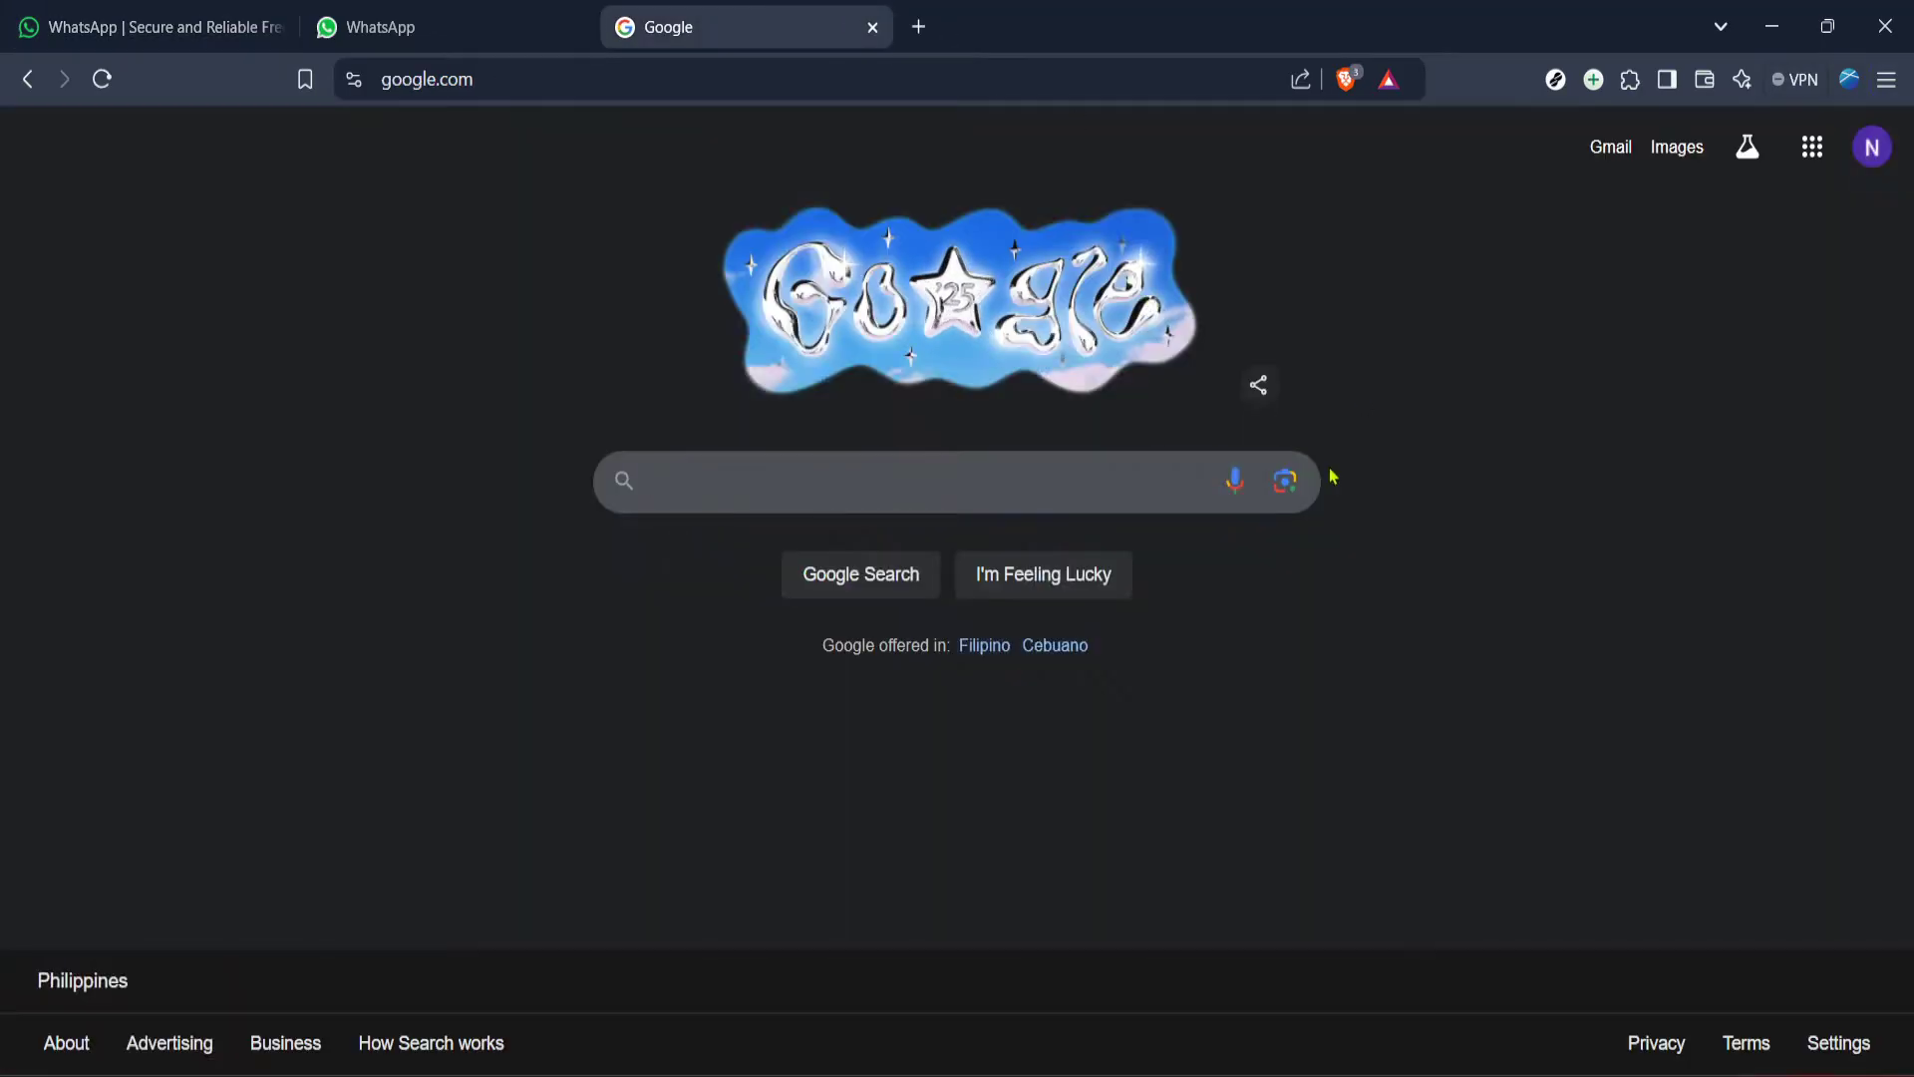
# Step: Search Google for the suggested query 'backup whatsapp chat' and look through the results
pyautogui.click(955, 480)
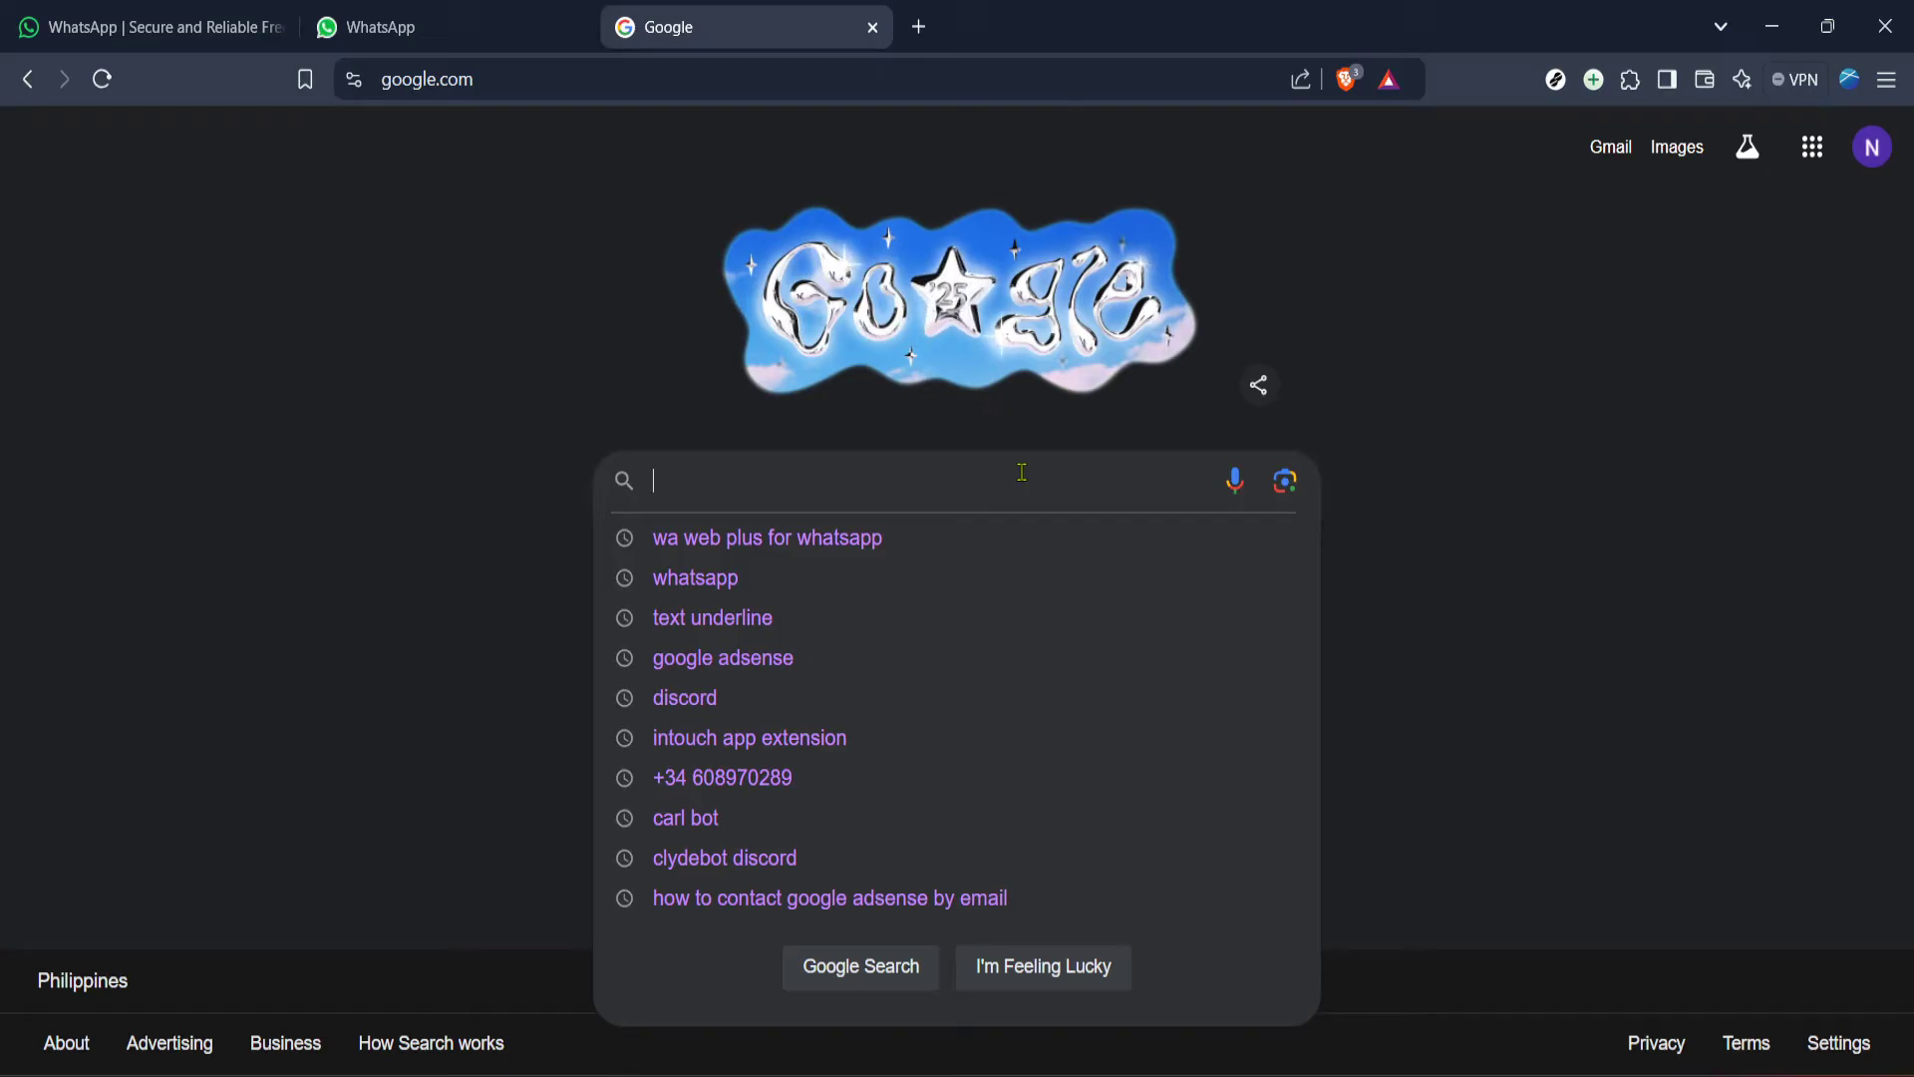
pyautogui.write('back')
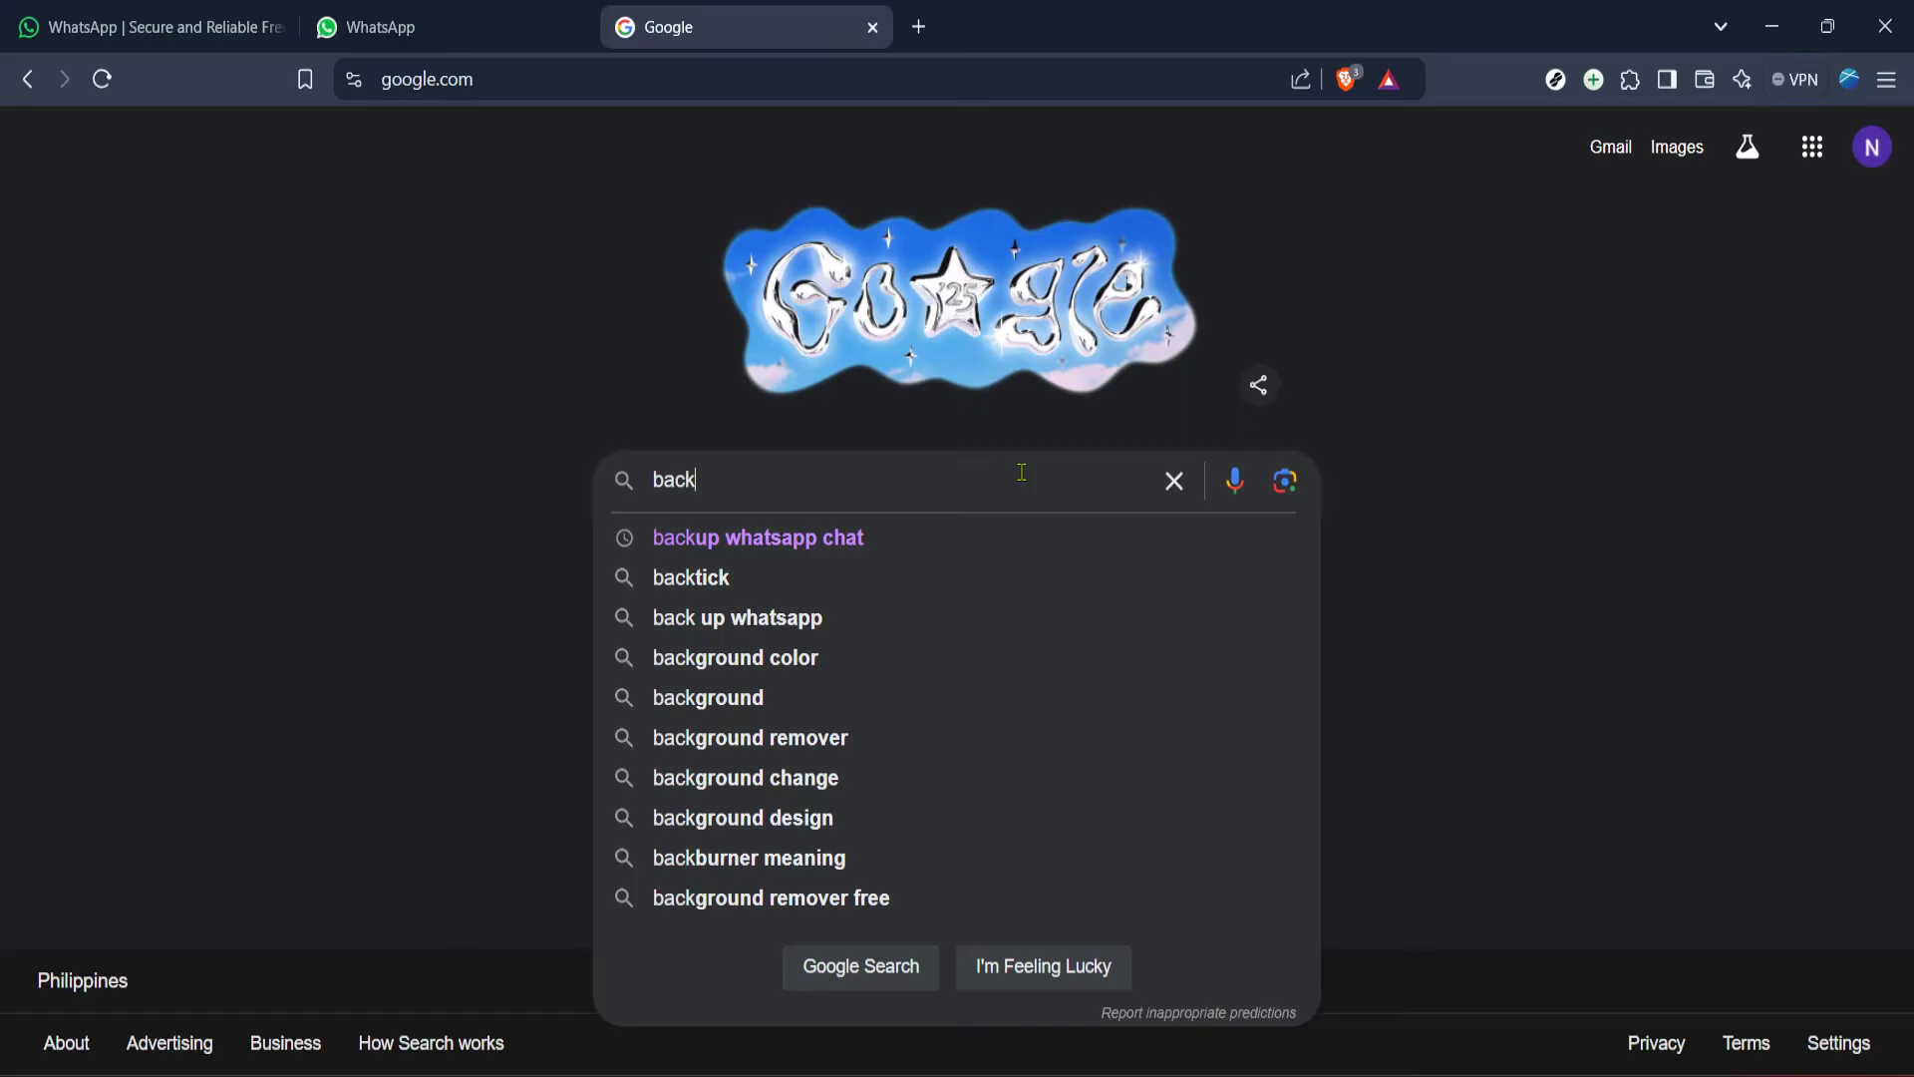
pyautogui.click(758, 537)
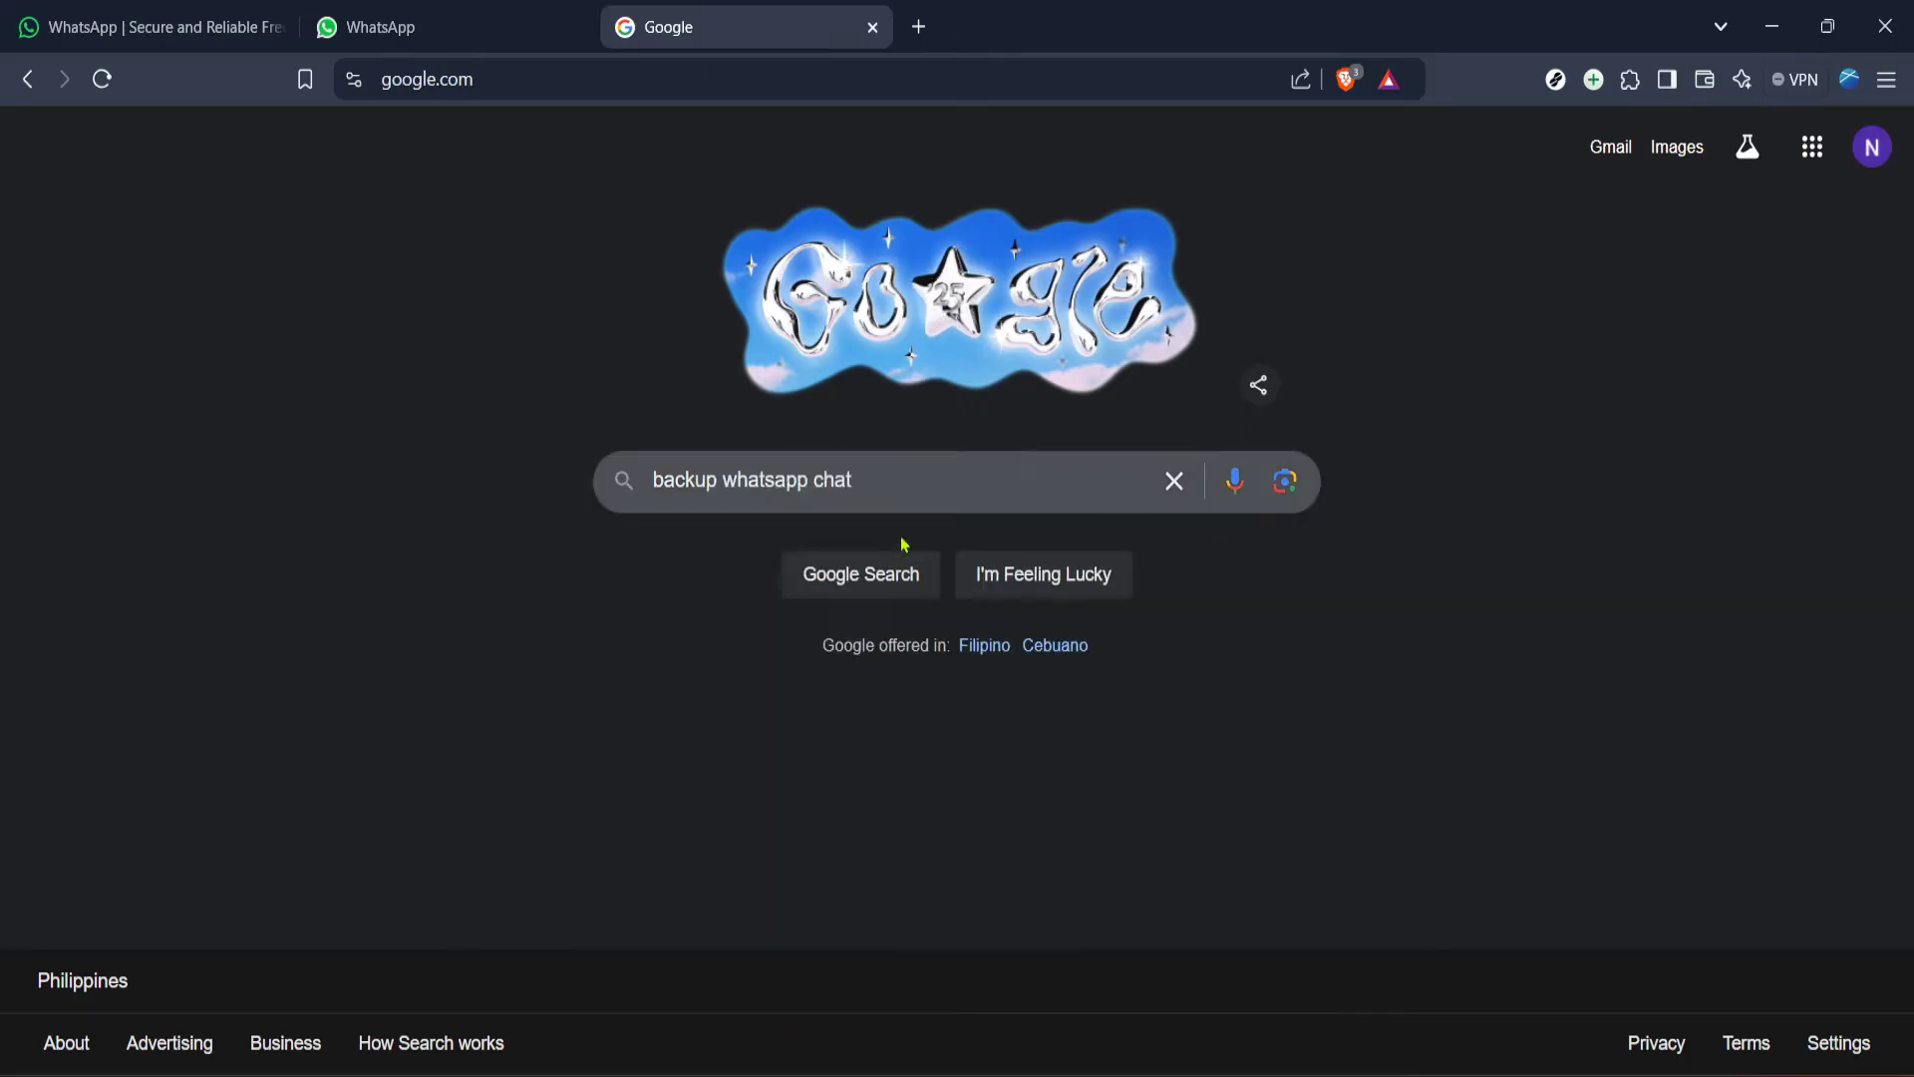
pyautogui.click(861, 575)
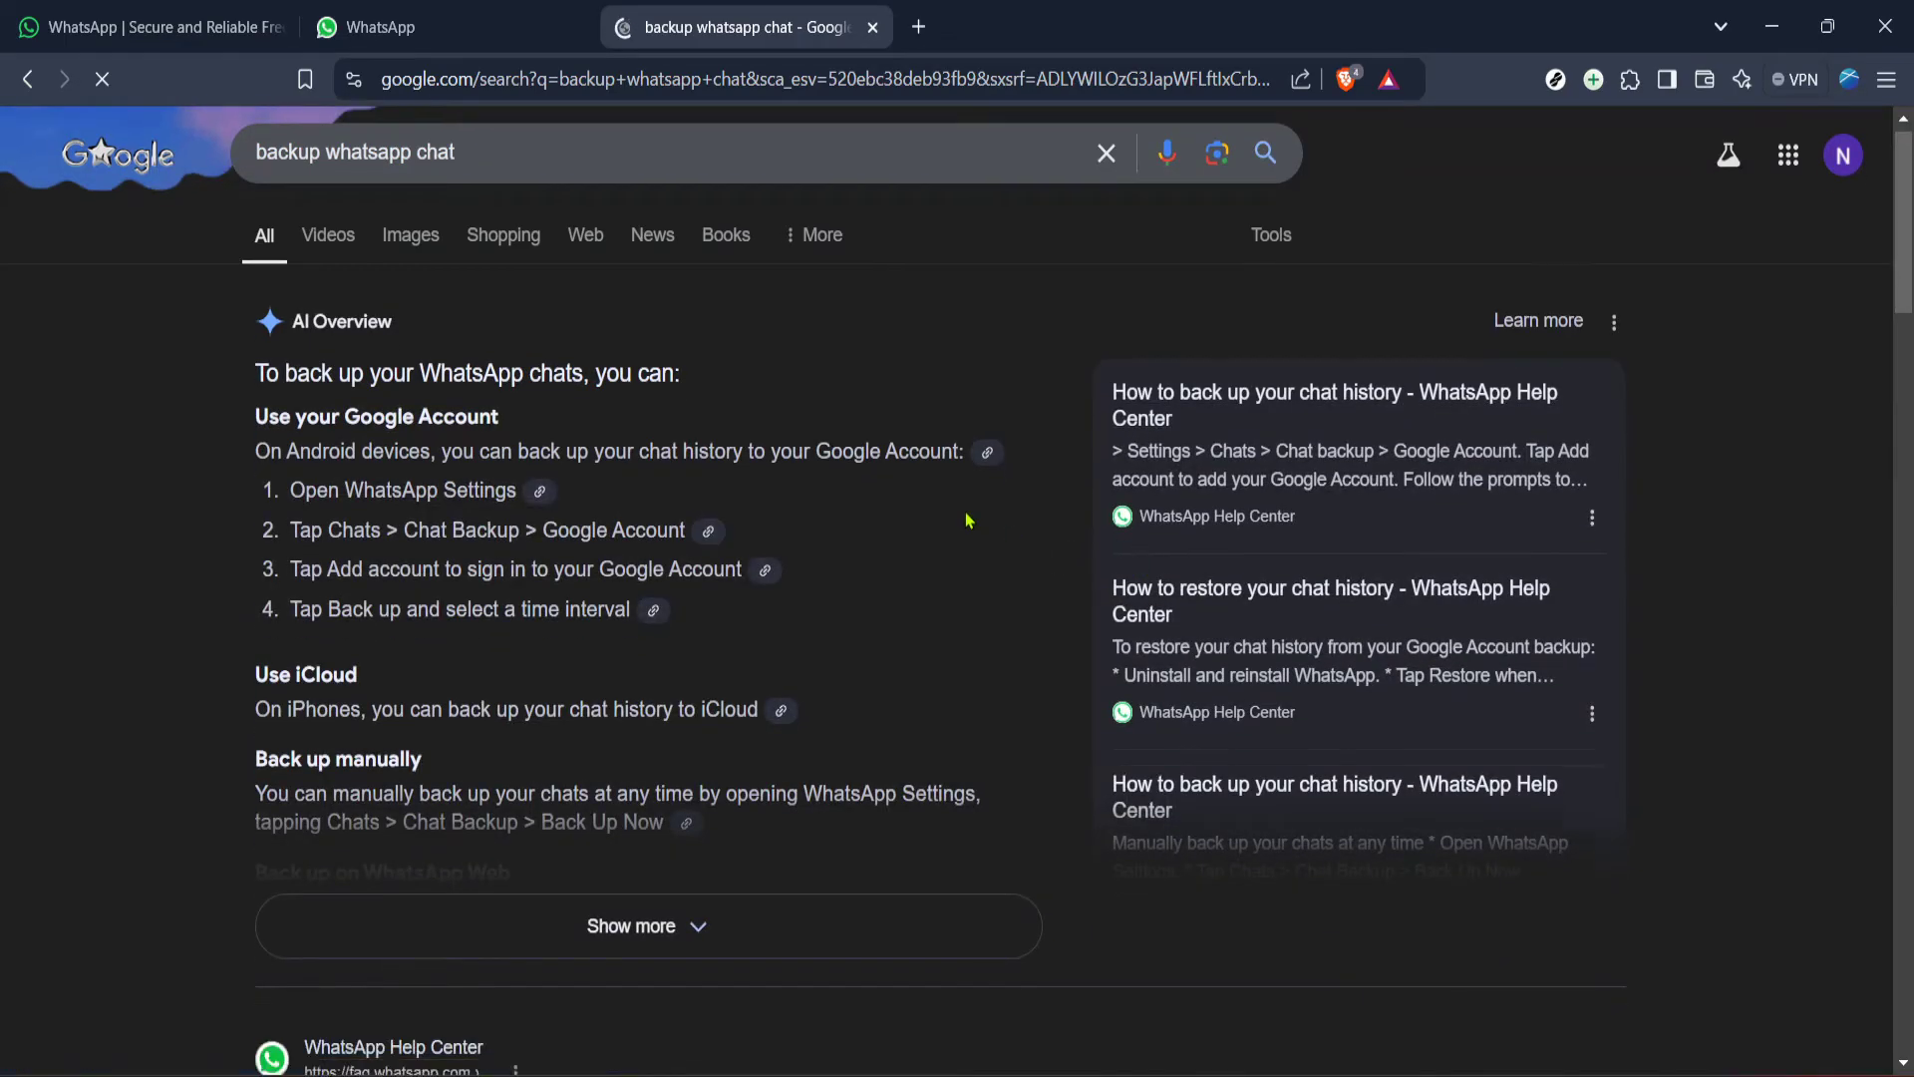
pyautogui.scroll(-3)
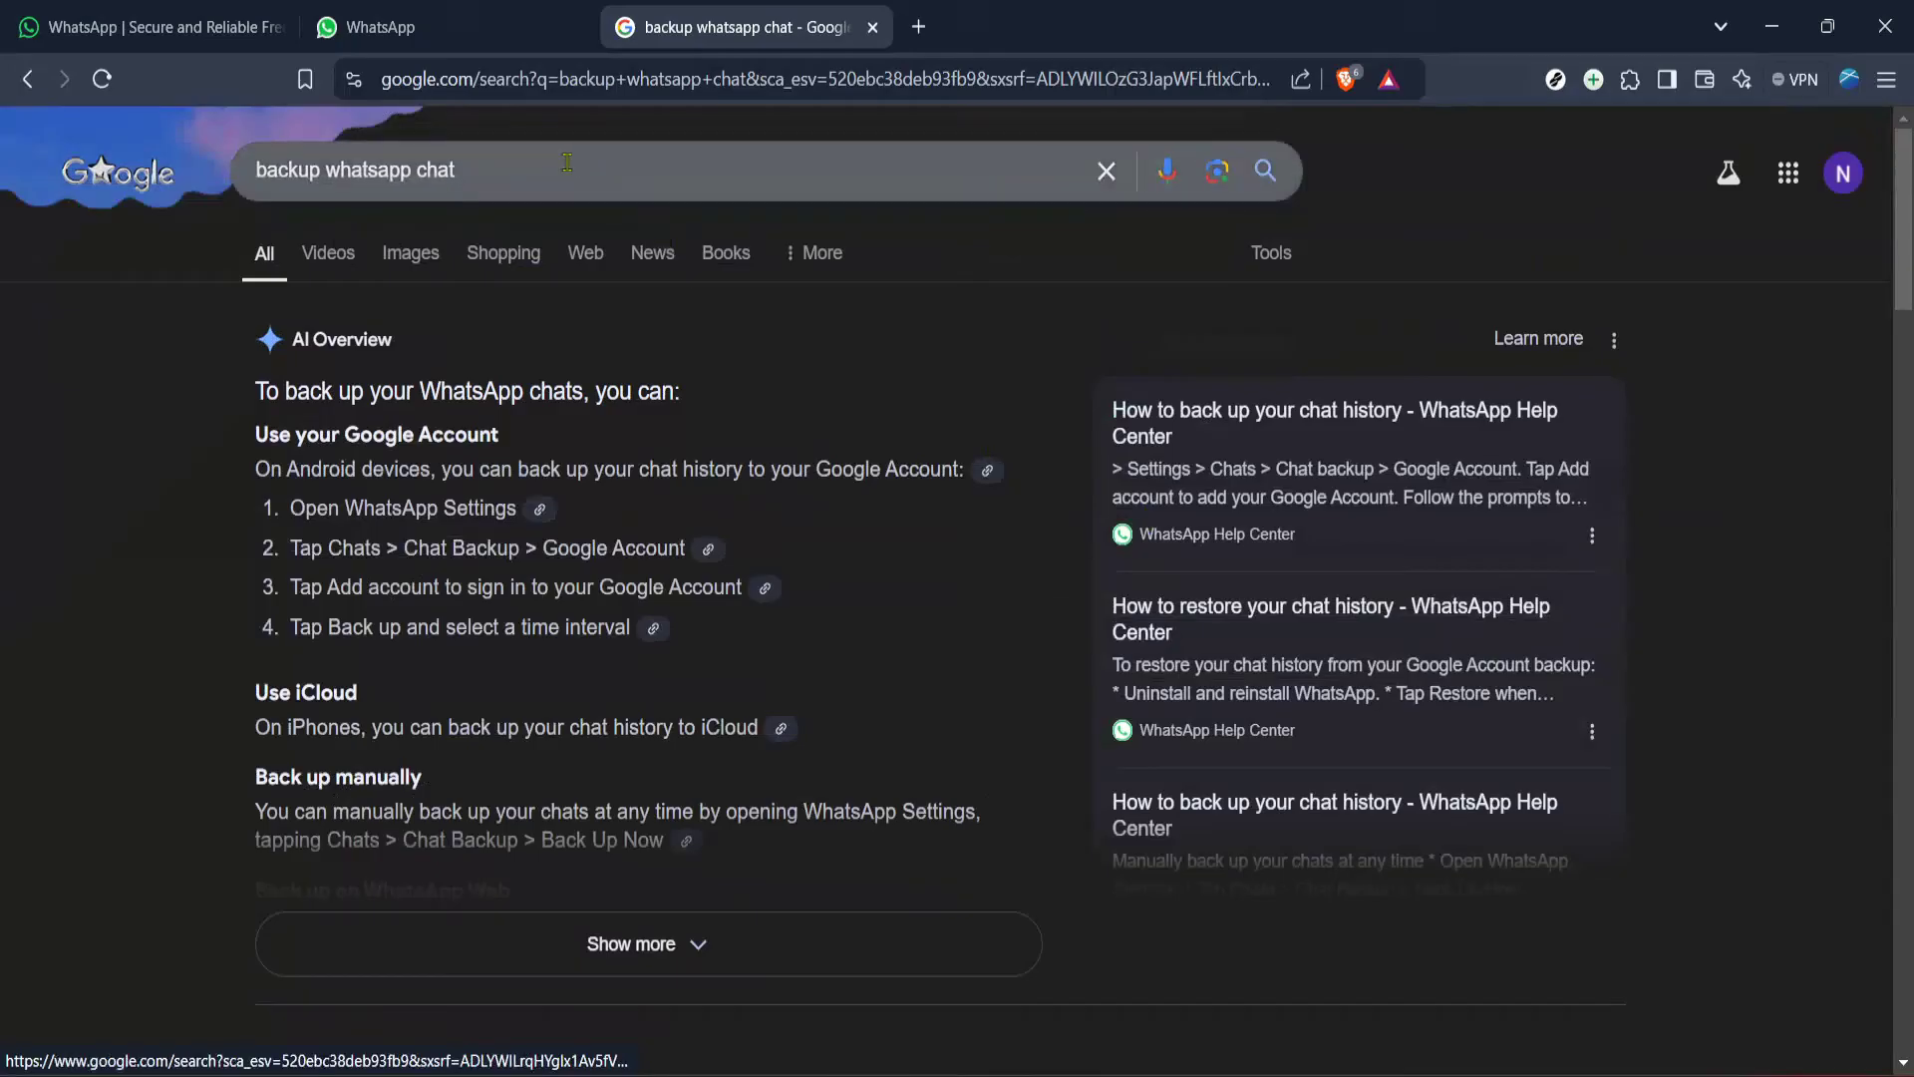
# Step: Change the query to the 'backup whatsapp extension' suggestion and rerun the search
pyautogui.click(562, 170)
pyautogui.write('ex')
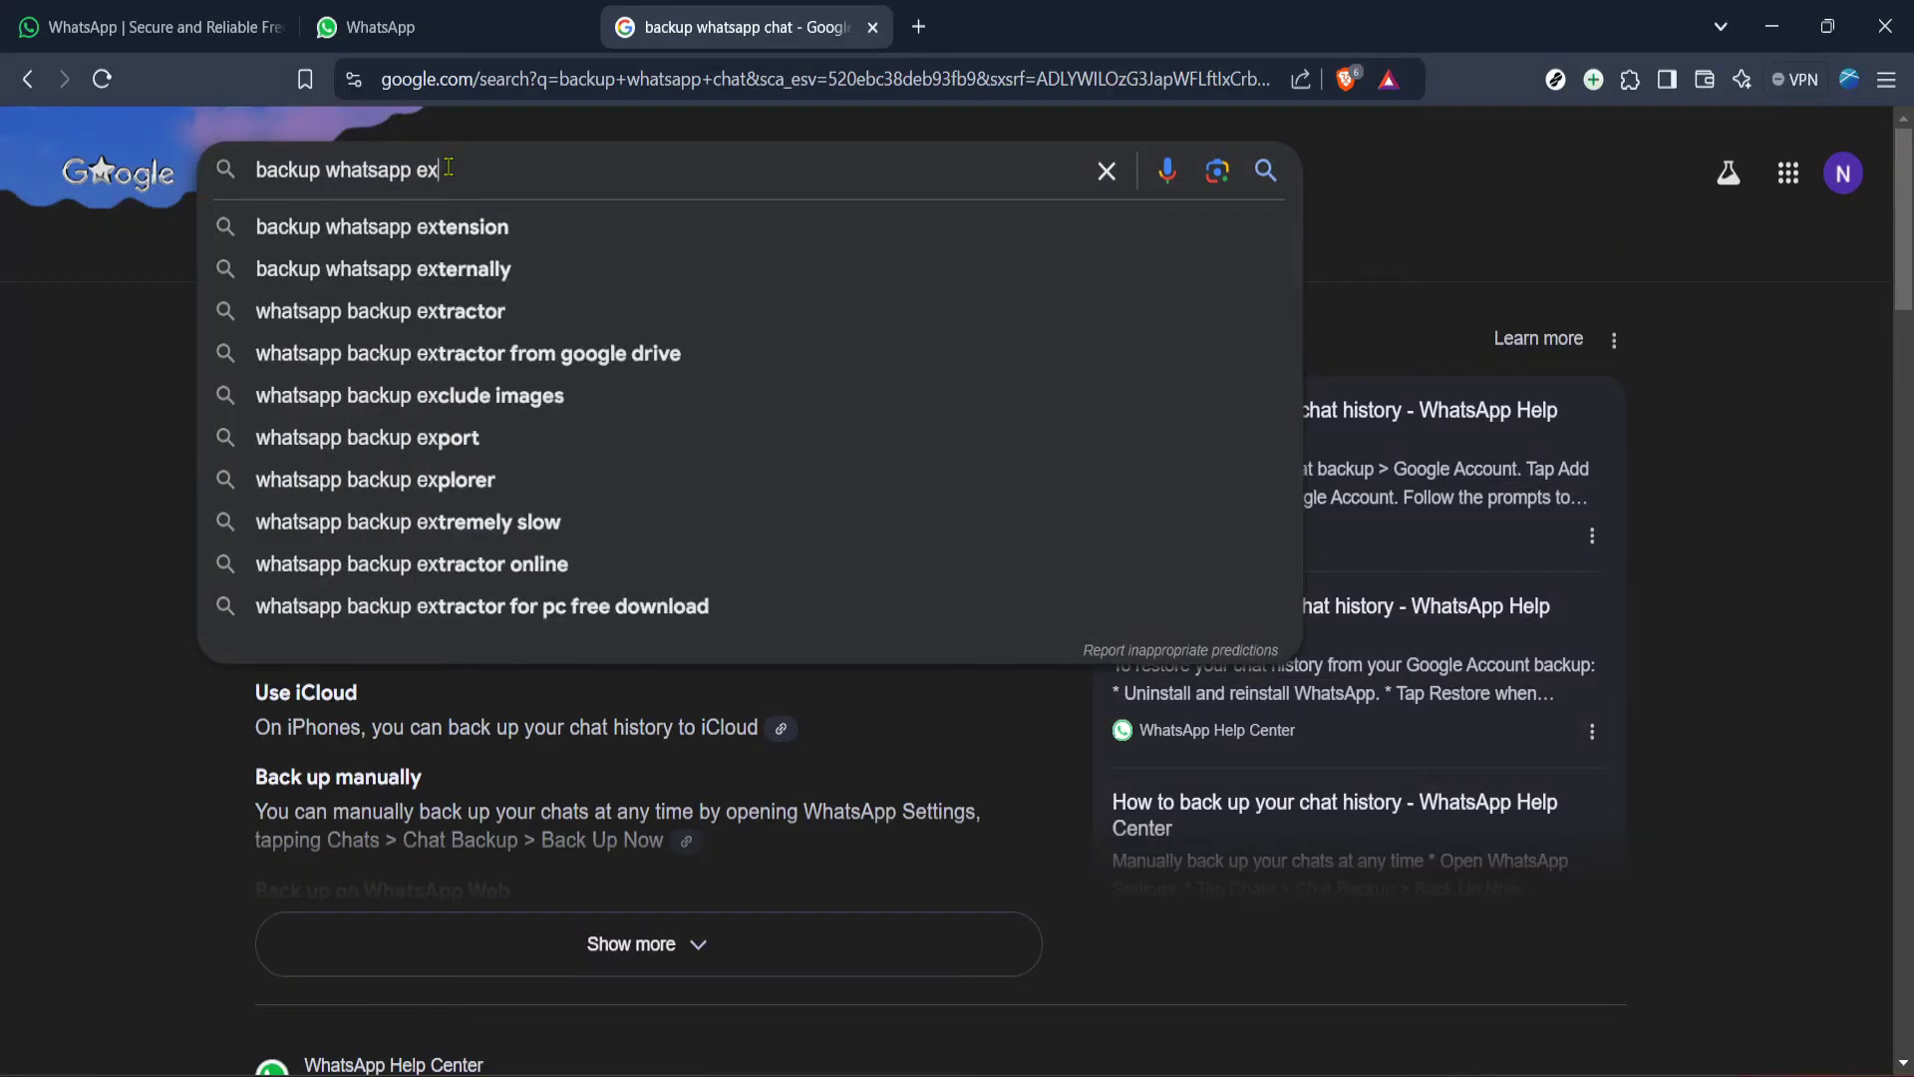
pyautogui.click(380, 228)
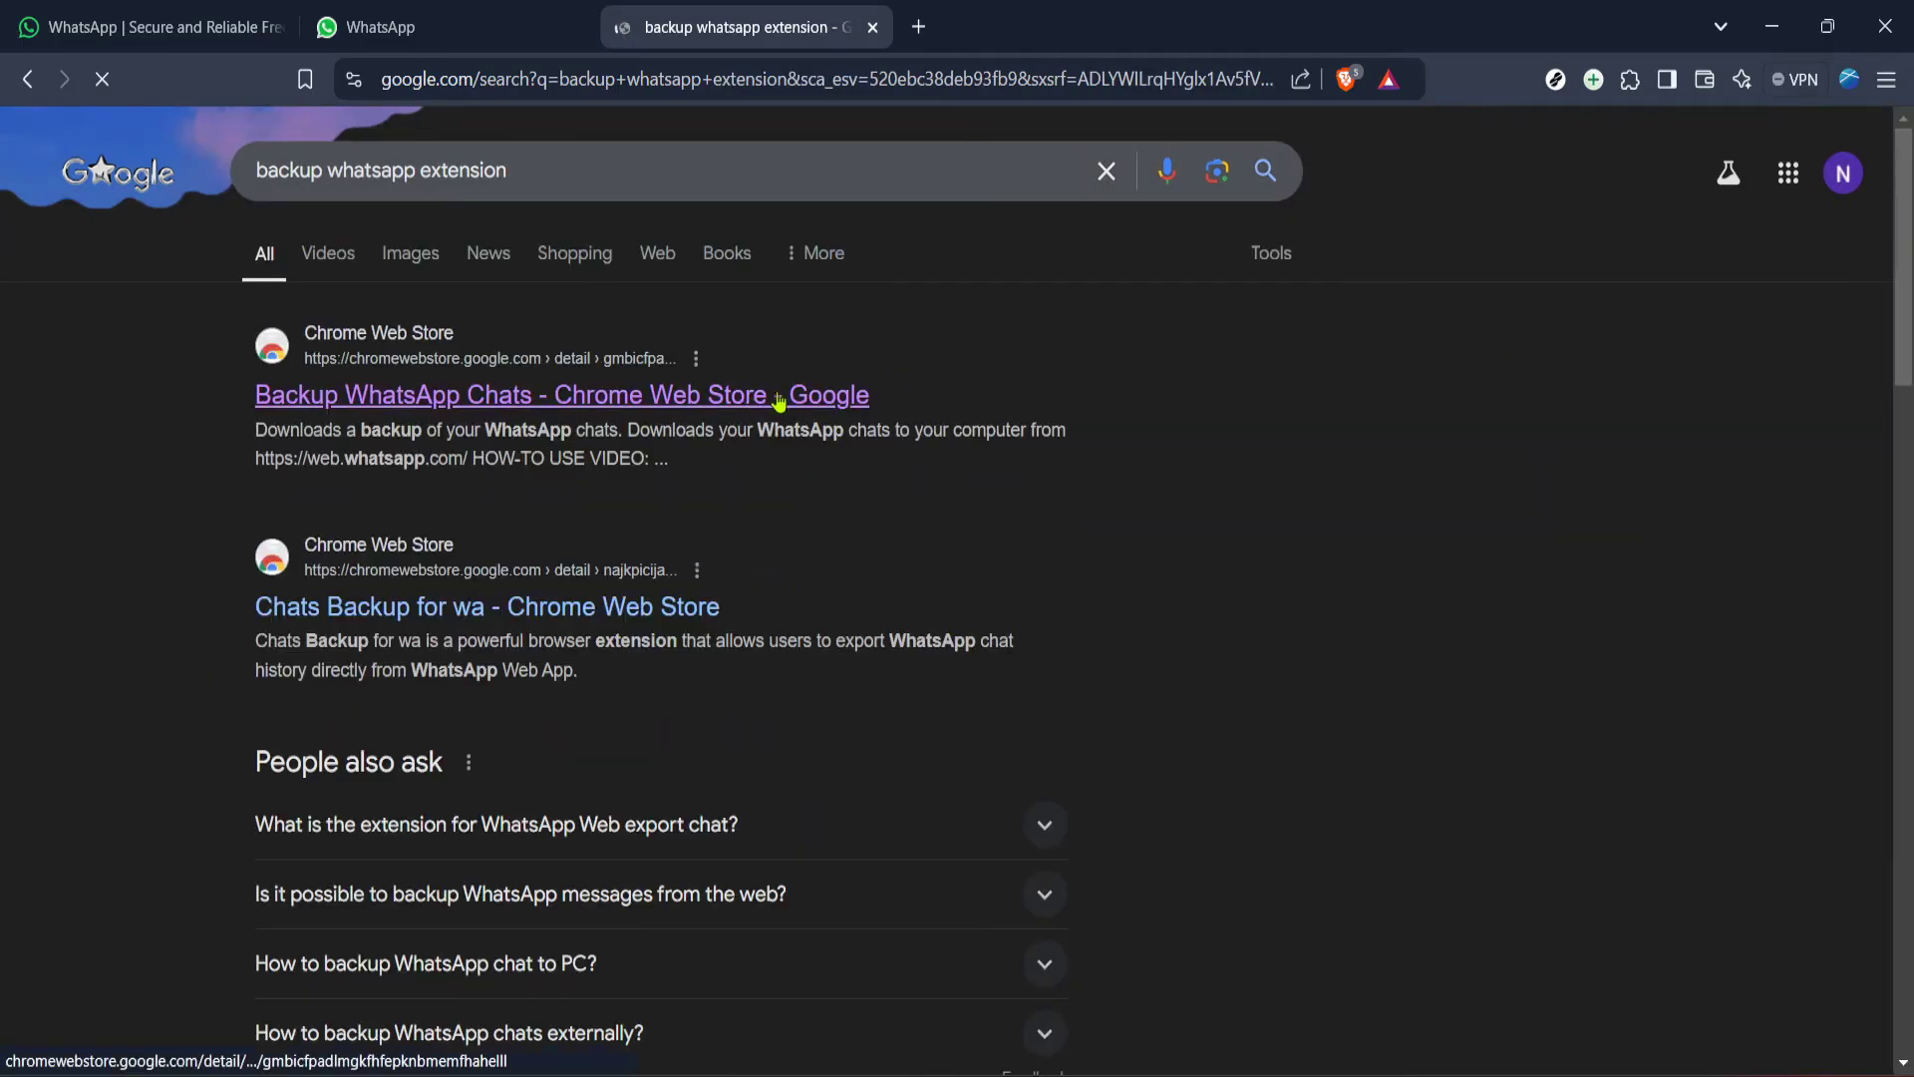
# Step: Open the Backup WhatsApp Chats store listing and start Add to Brave
pyautogui.click(508, 394)
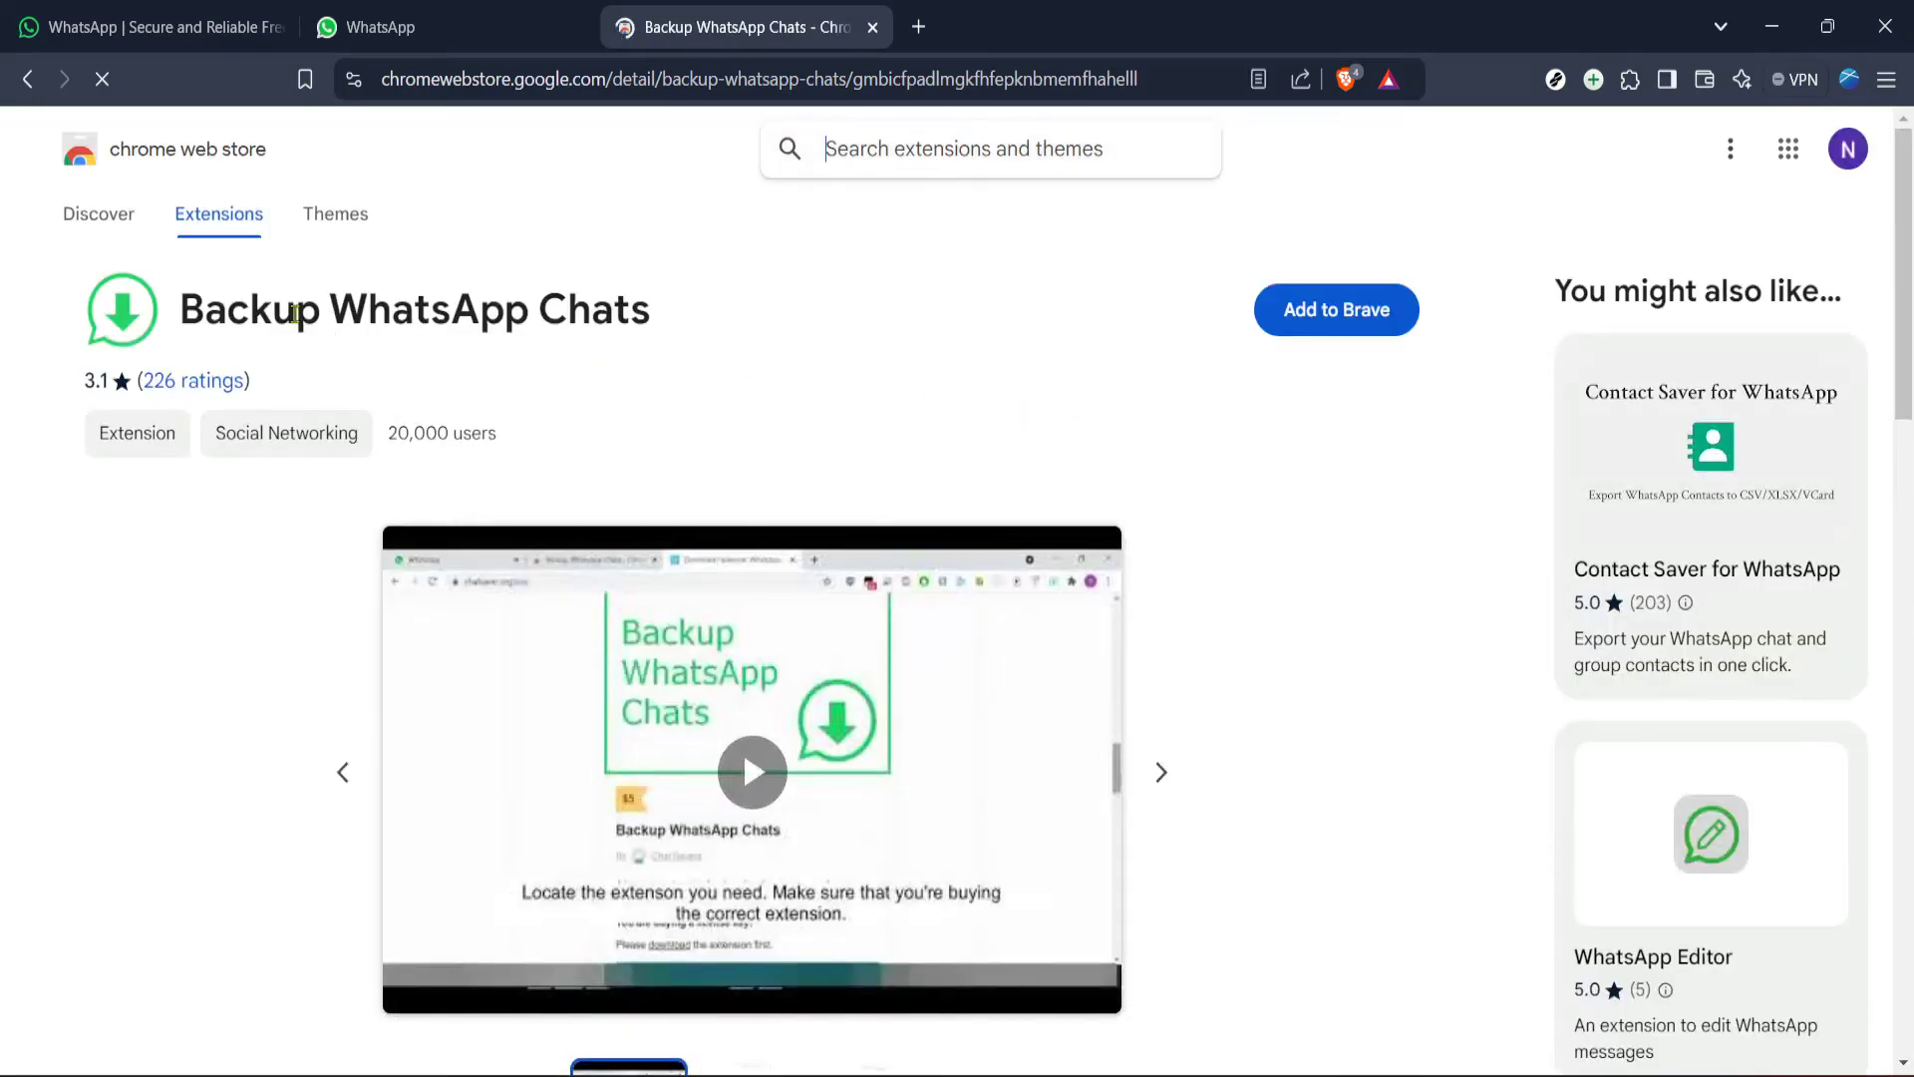
pyautogui.tripleClick(411, 310)
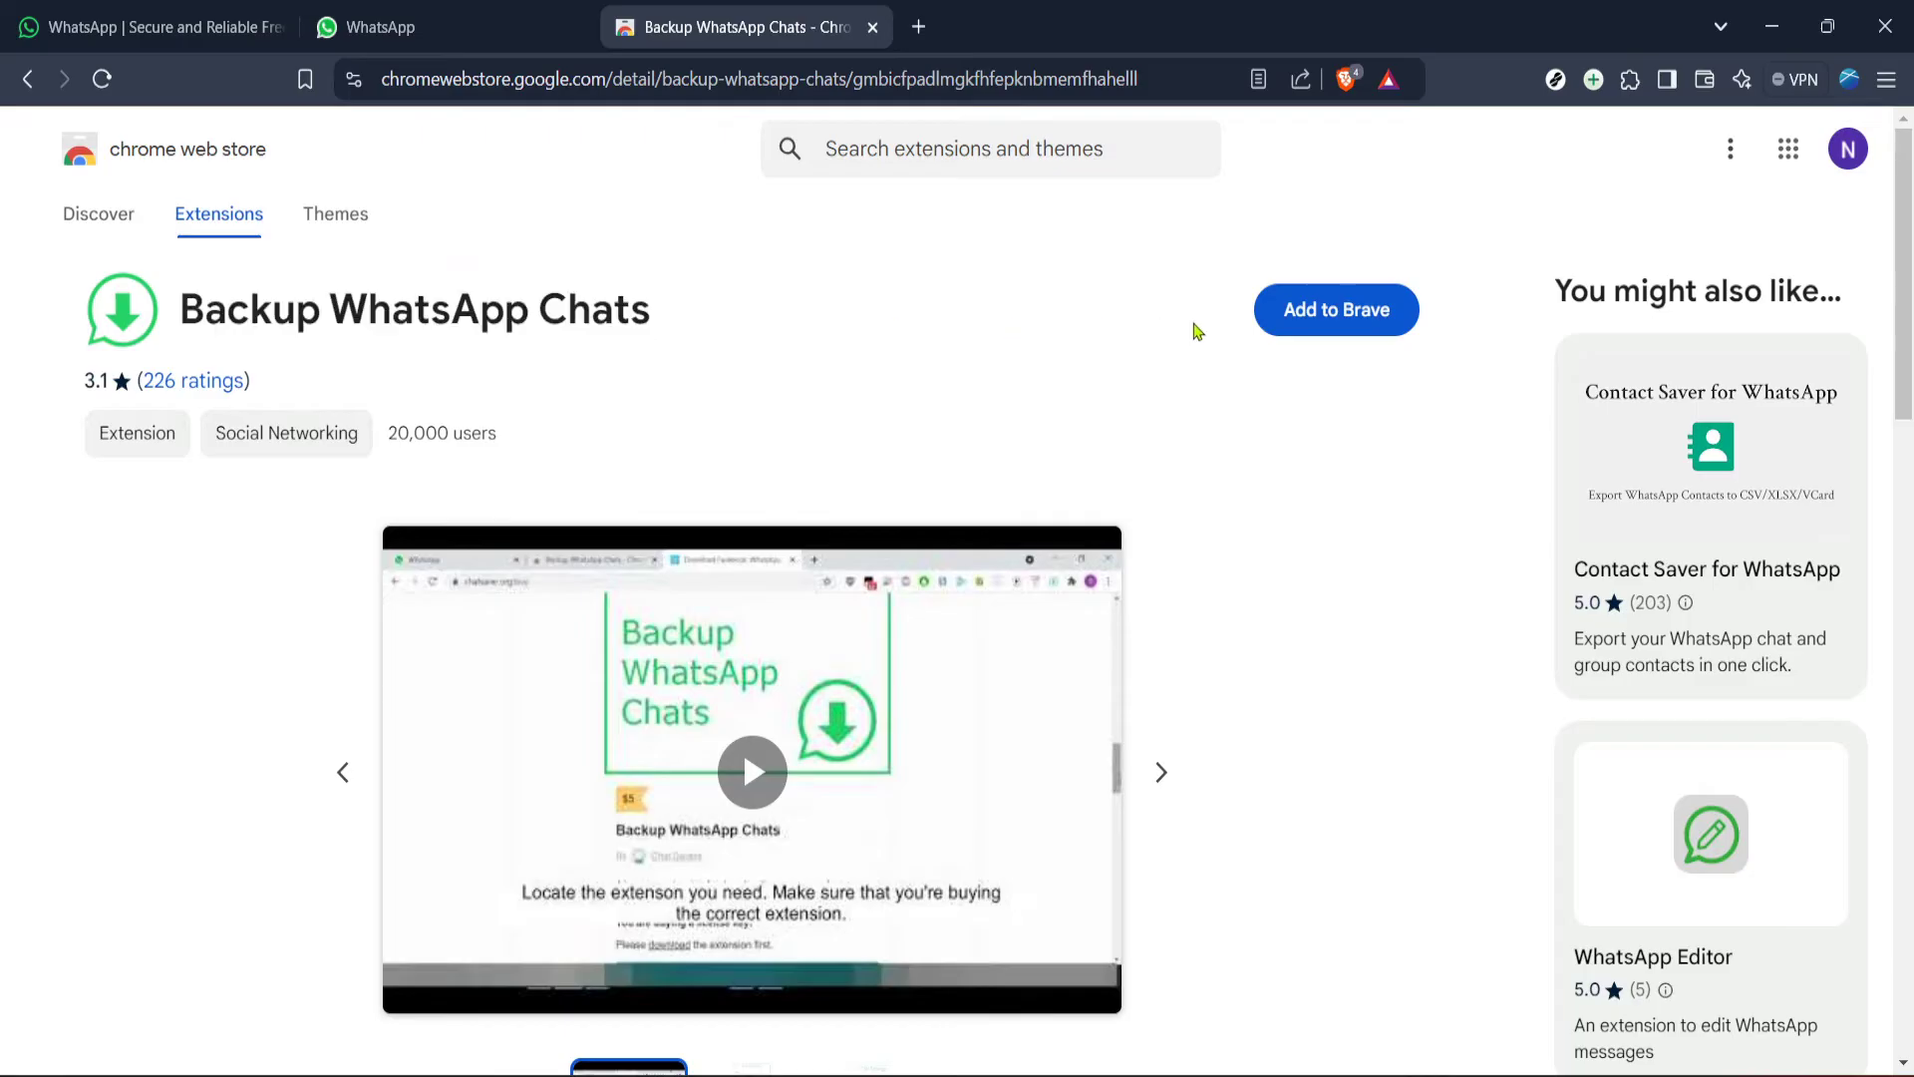
pyautogui.click(1334, 309)
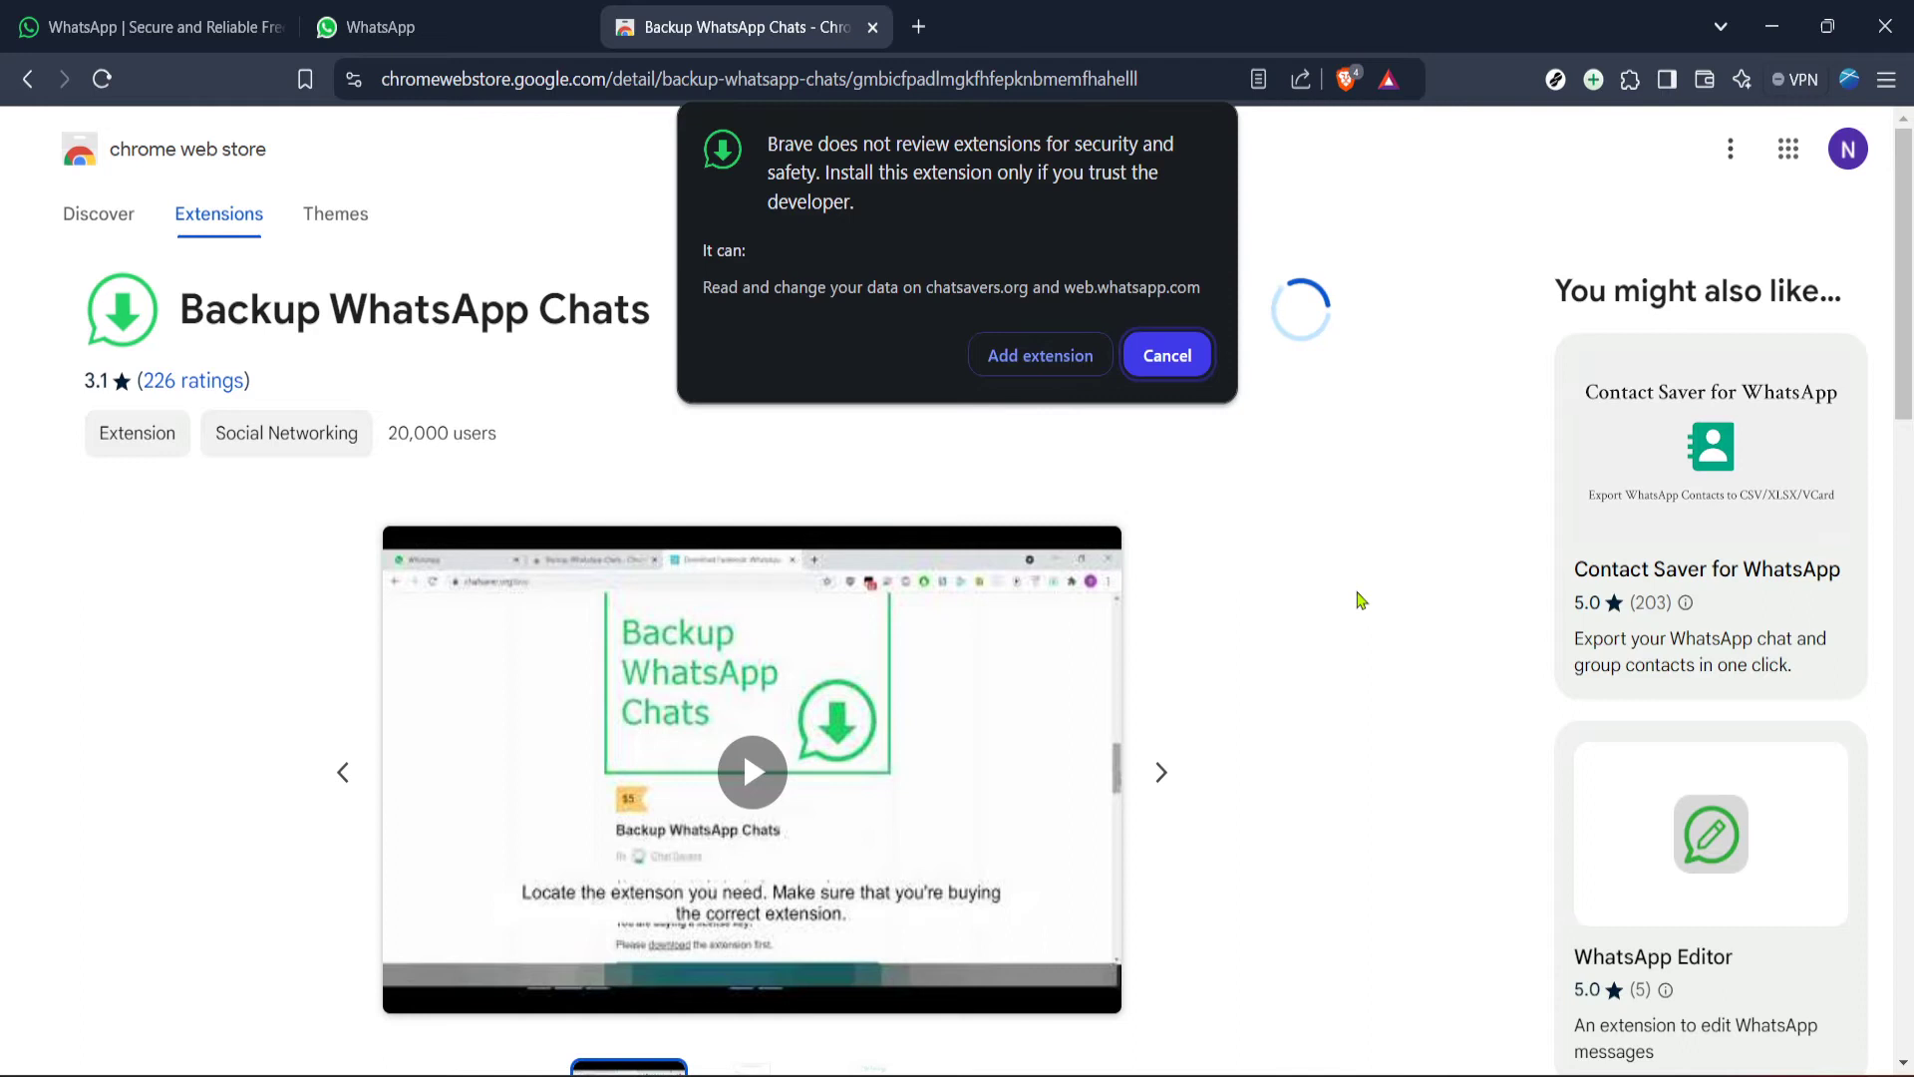
pyautogui.scroll(-3)
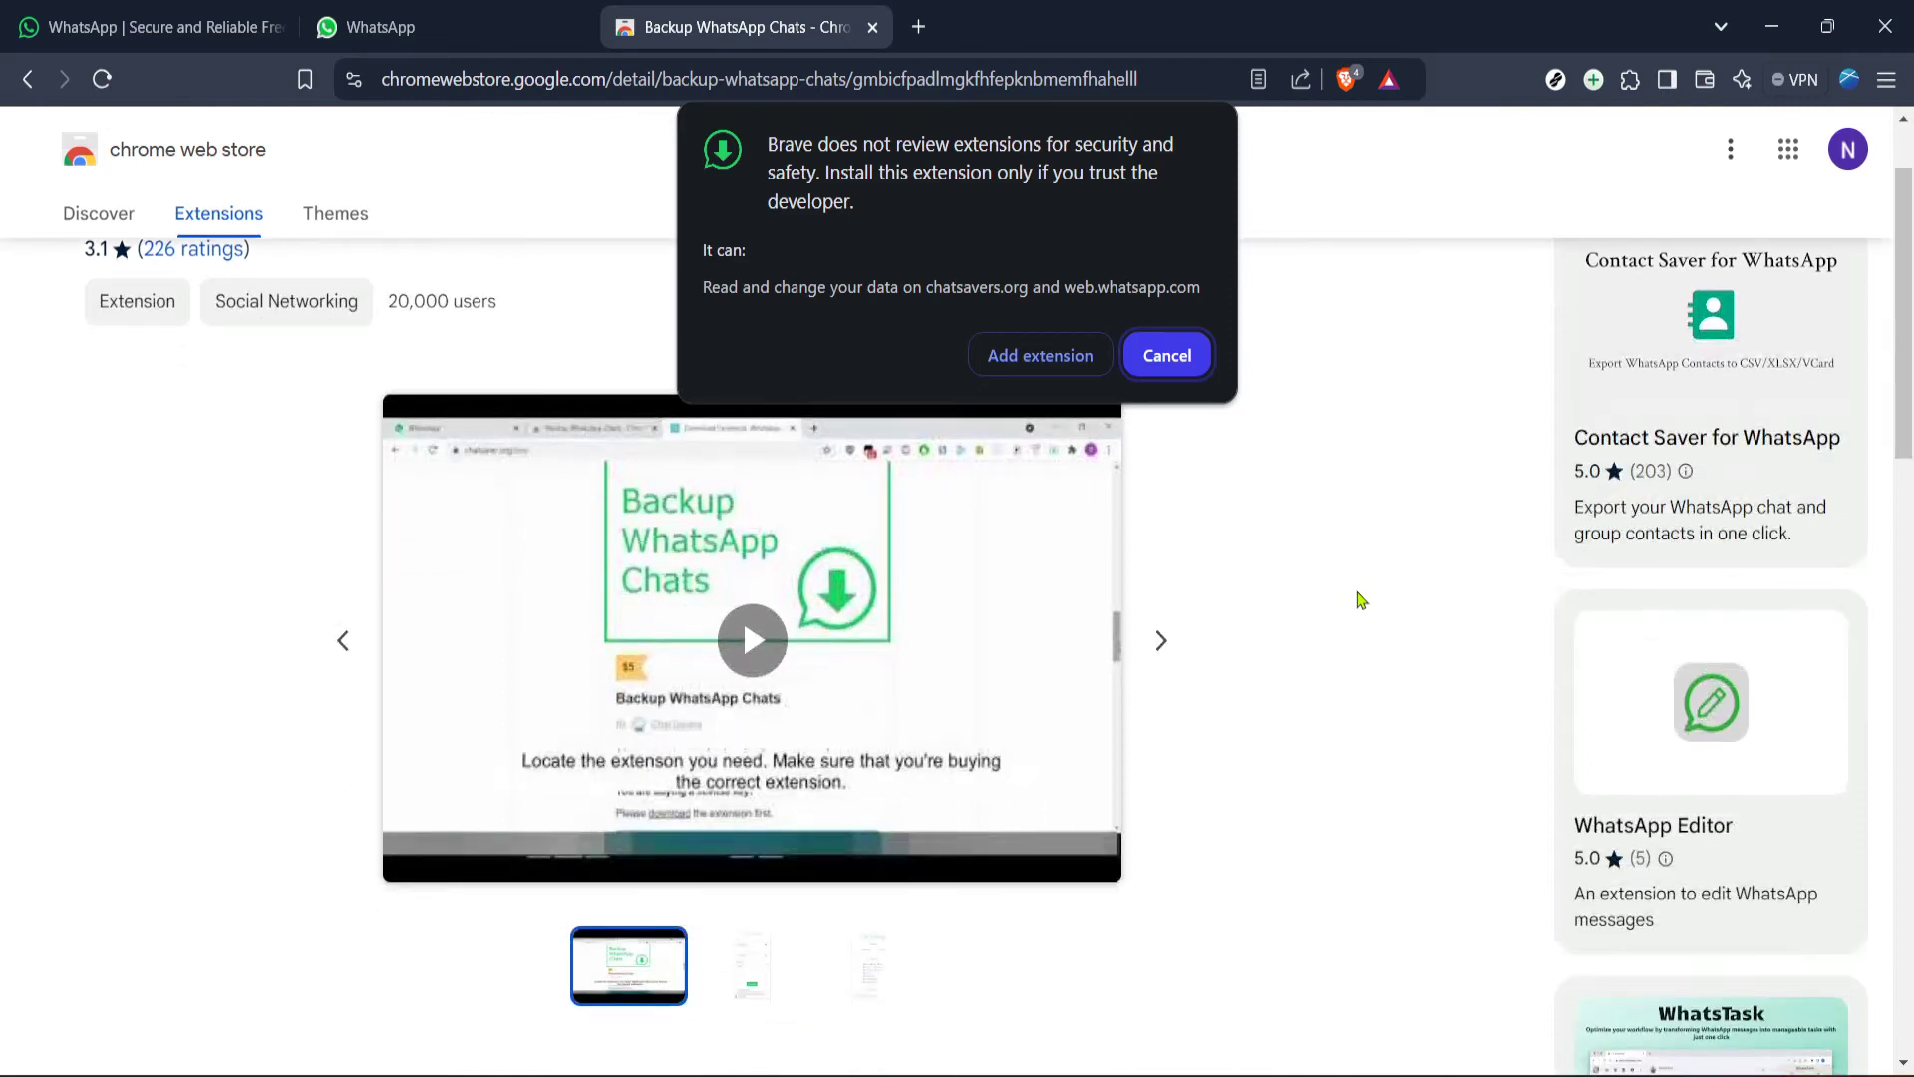
pyautogui.scroll(-3)
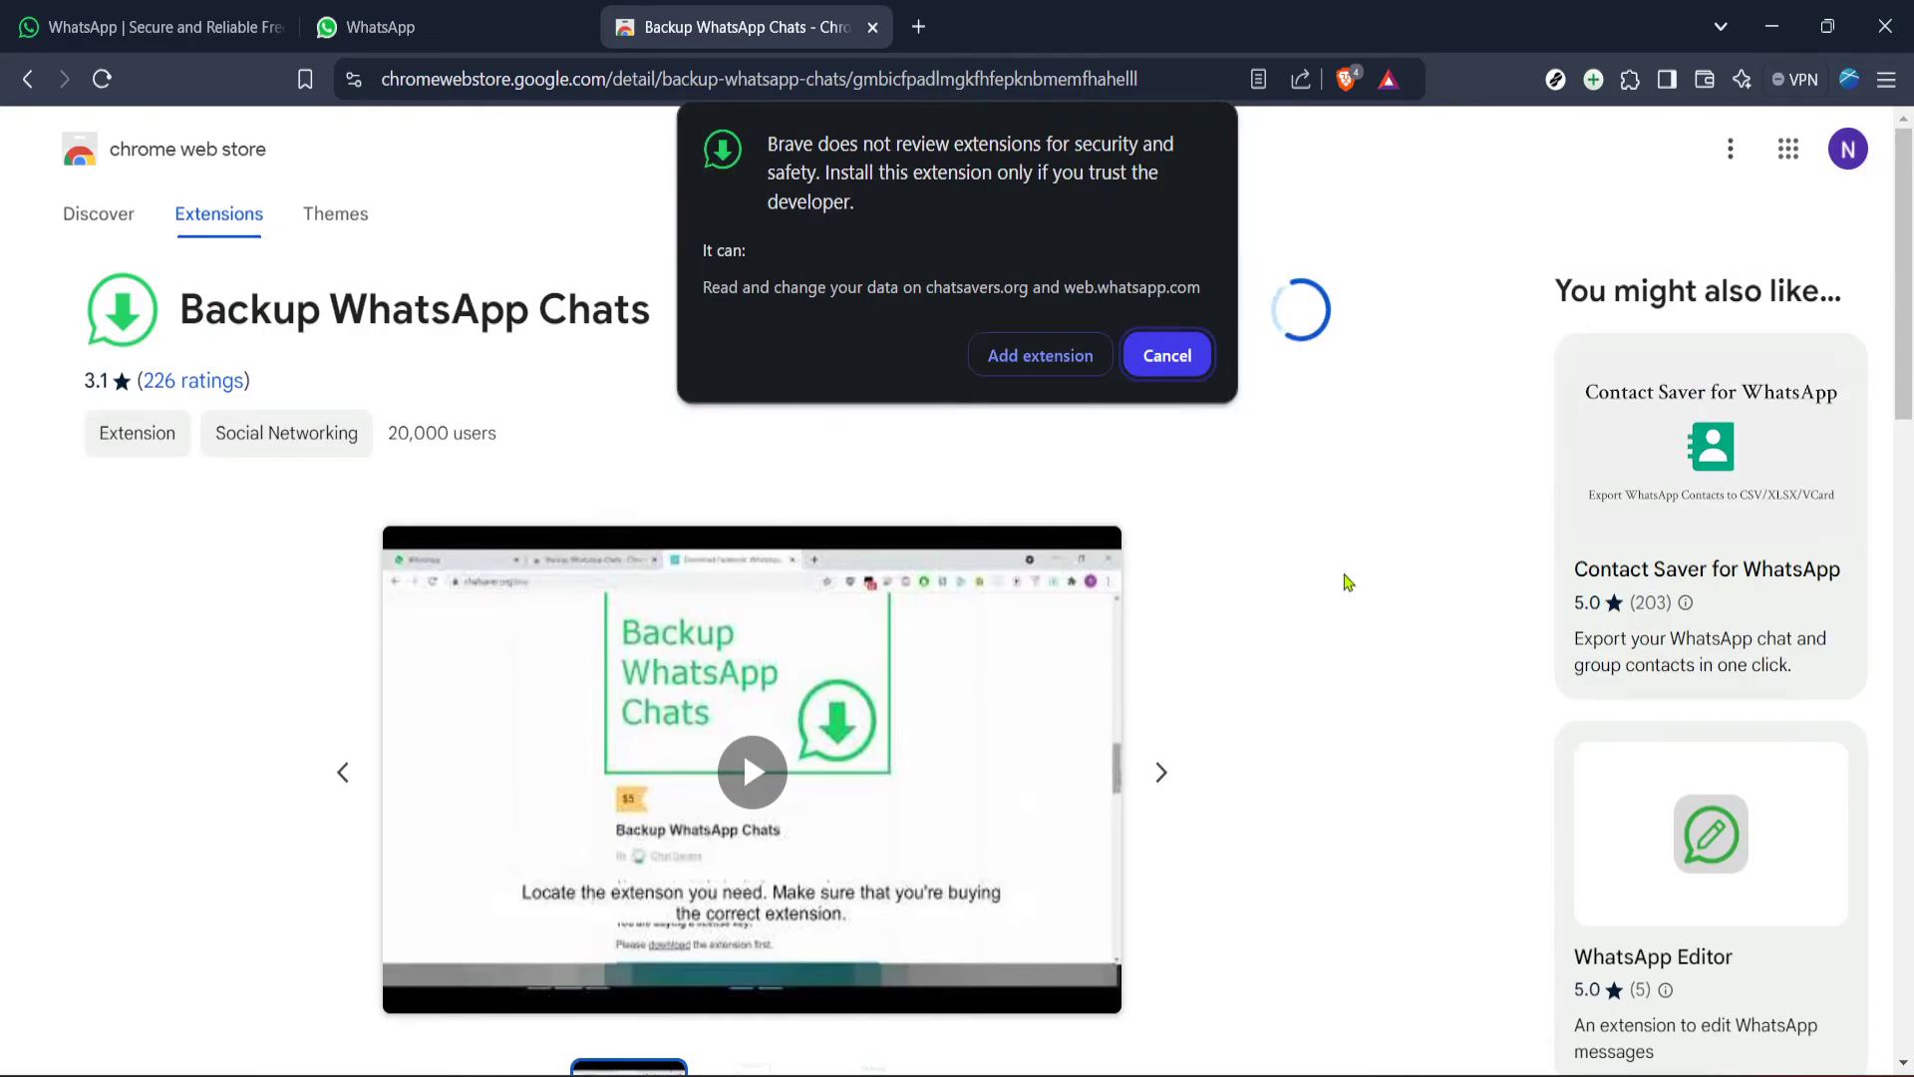
pyautogui.moveTo(1312, 526)
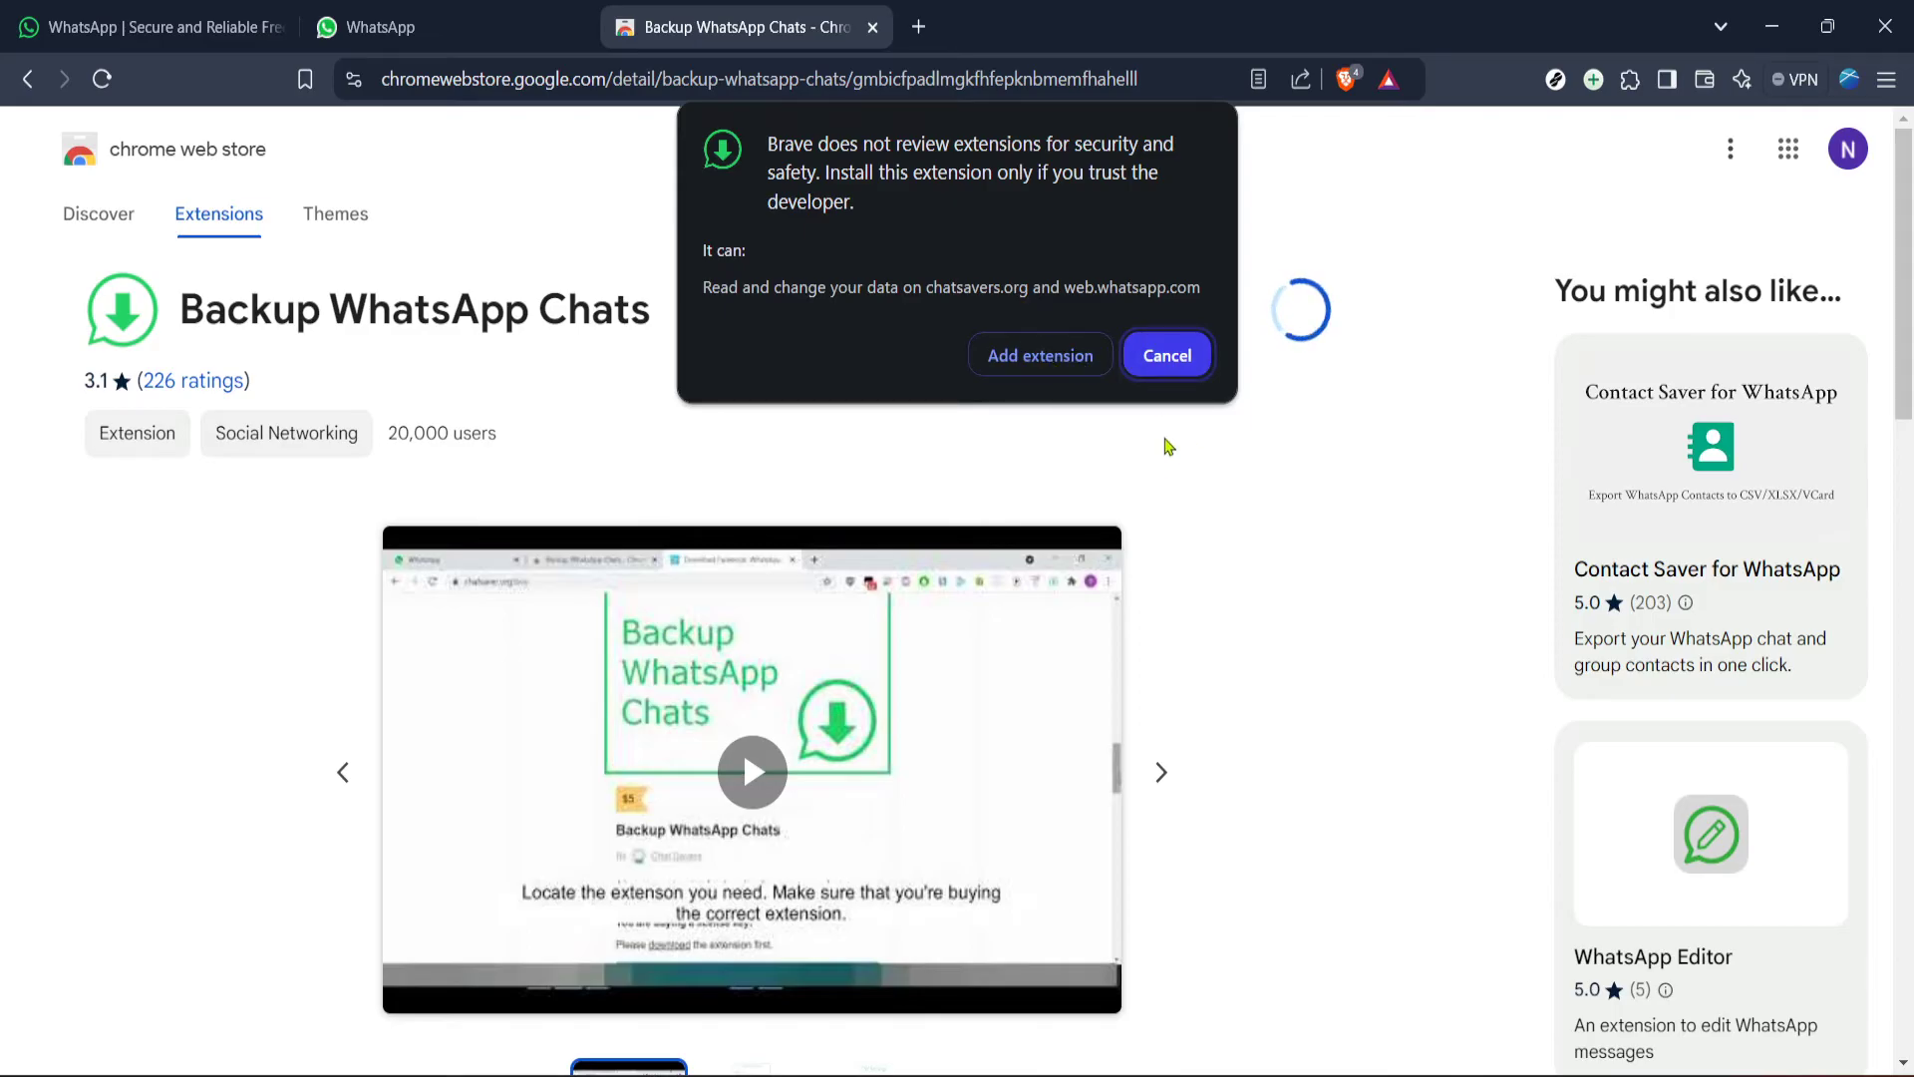
pyautogui.moveTo(1167, 476)
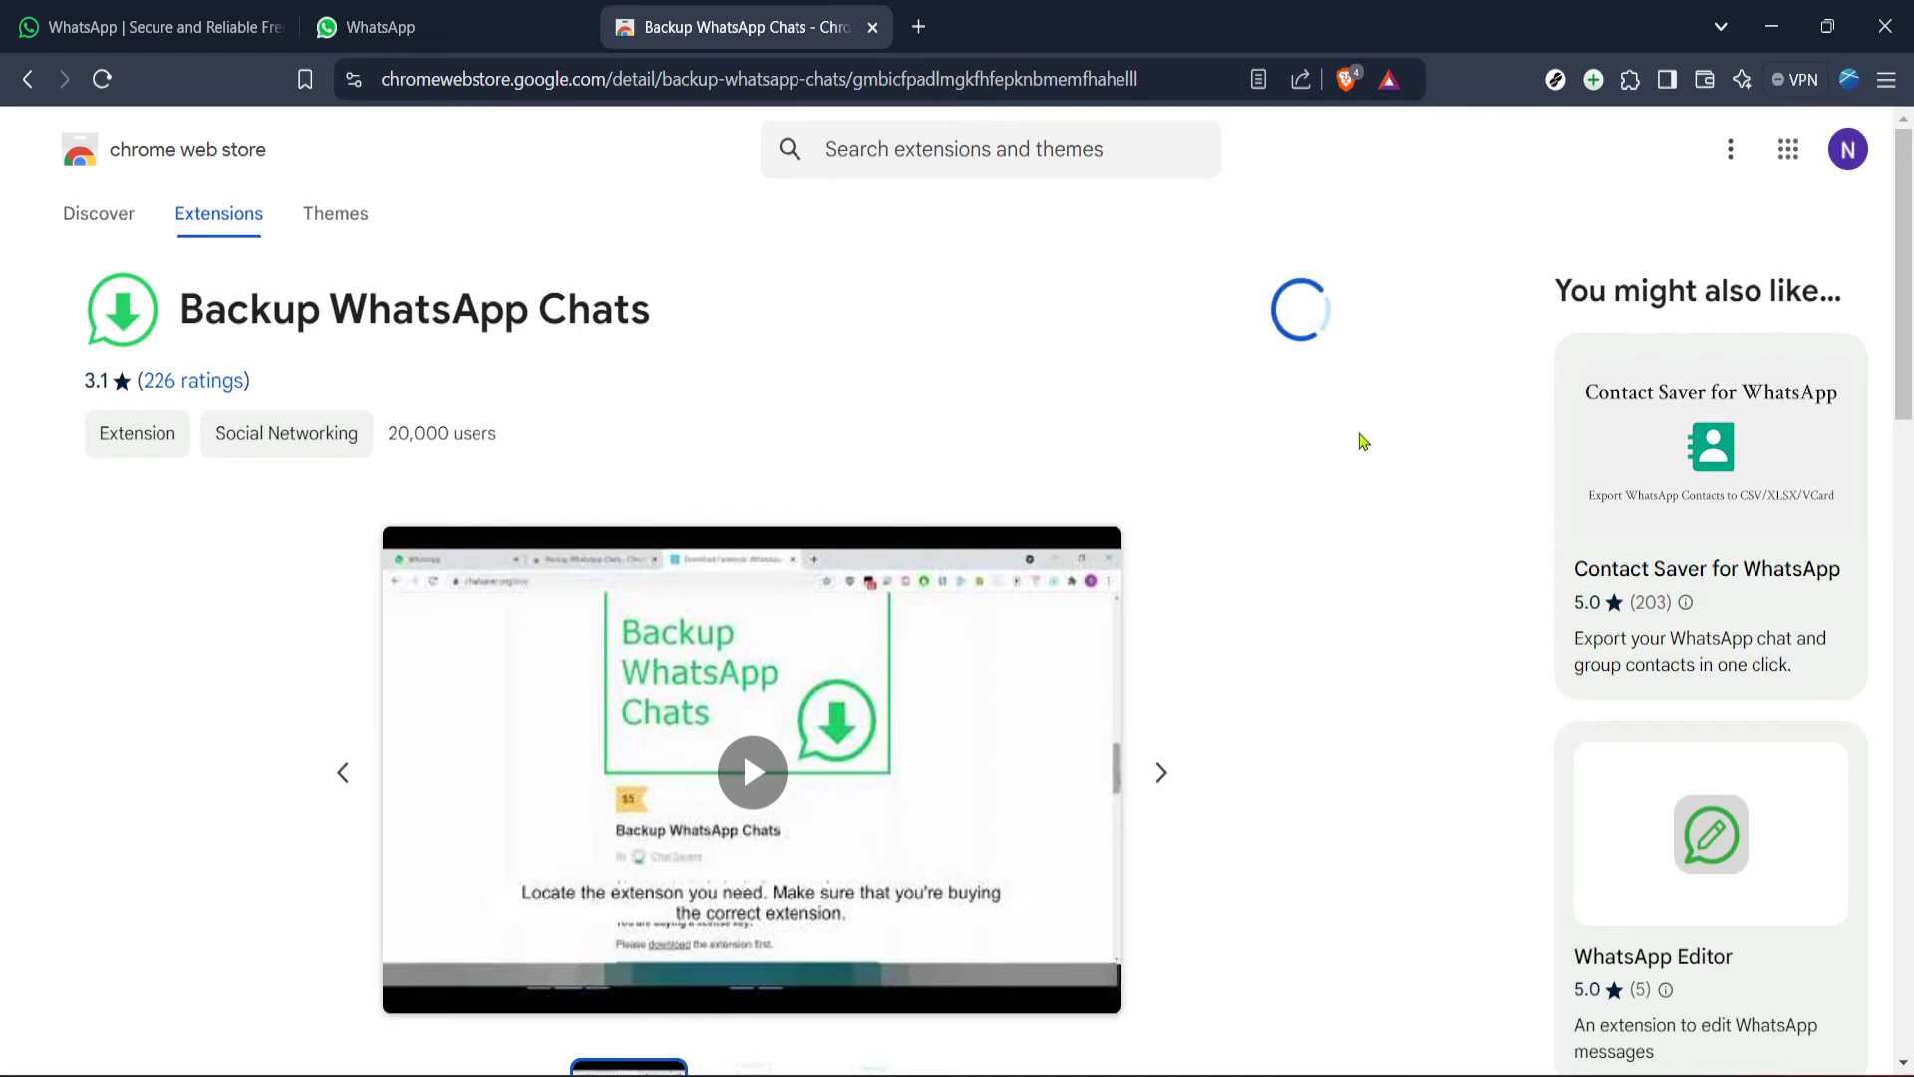
pyautogui.moveTo(1415, 401)
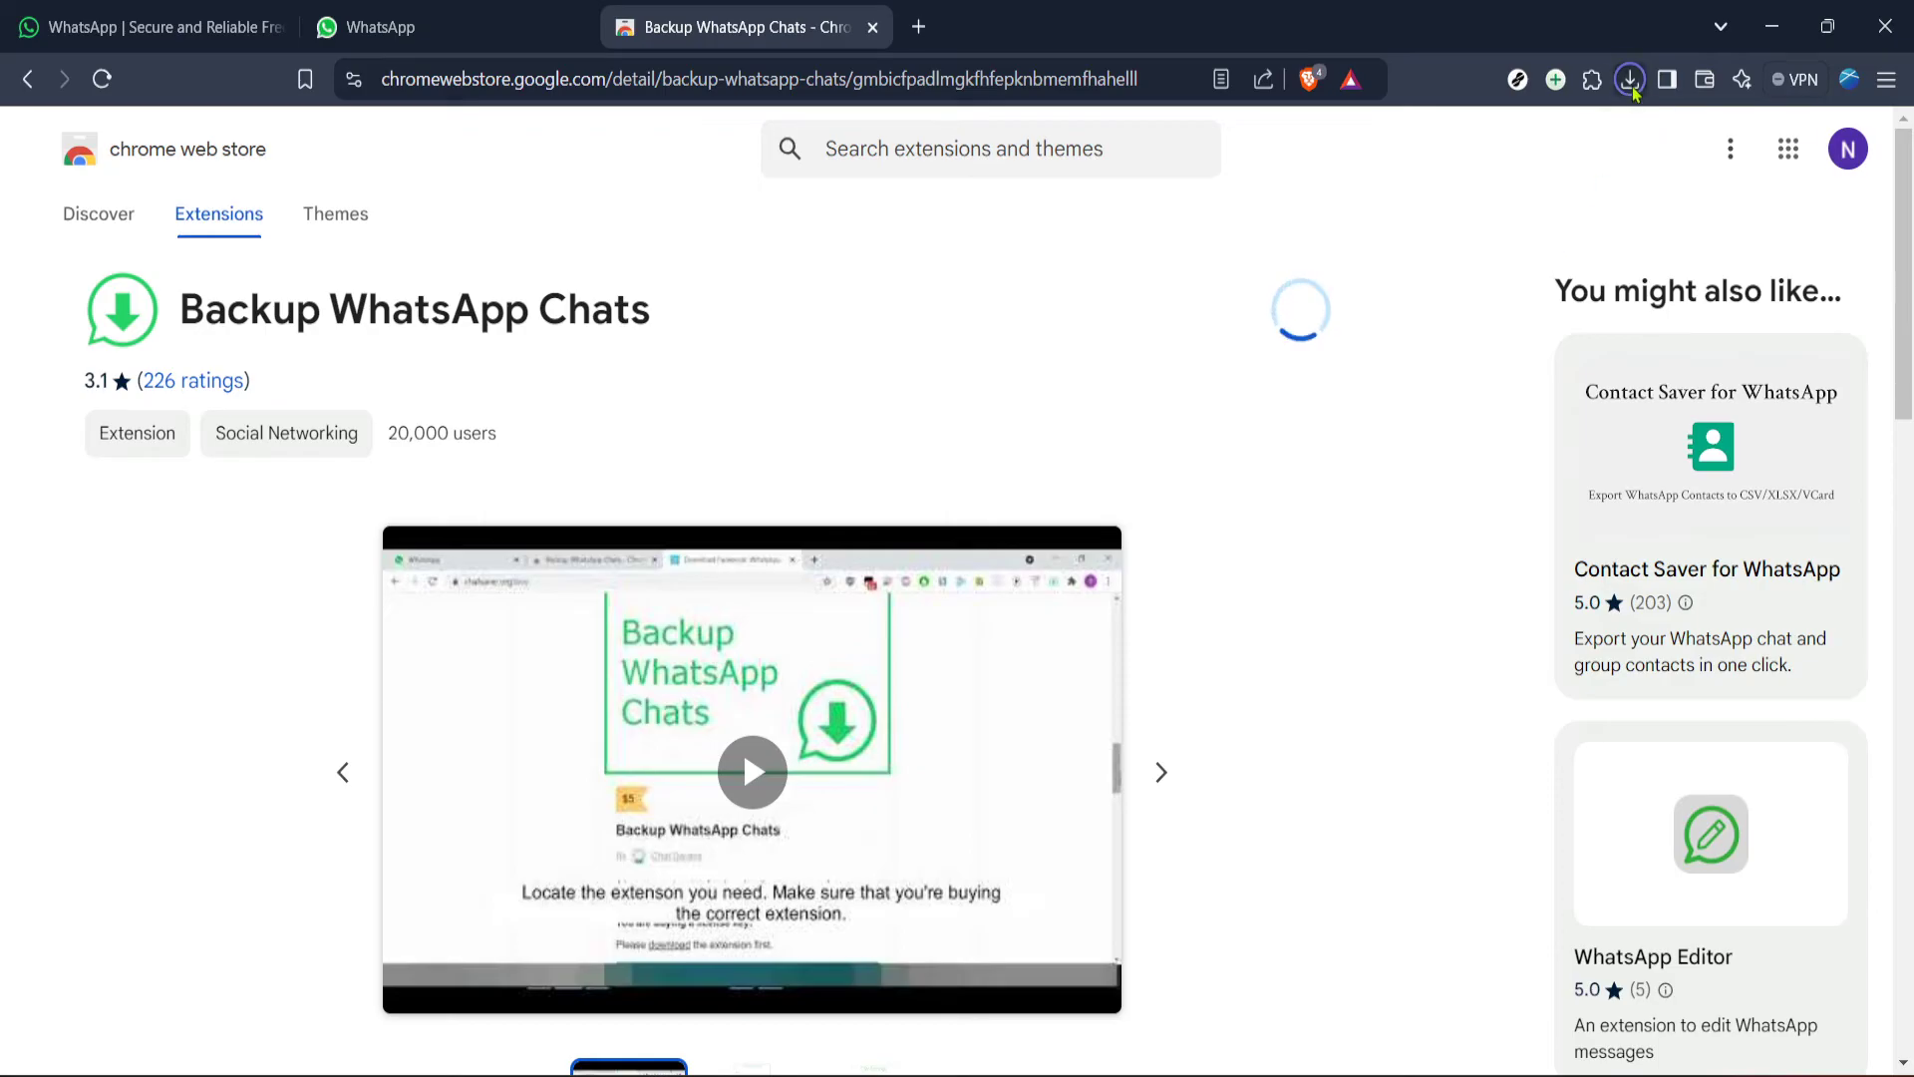
# Step: Pin Backup WhatsApp Chats from the Extensions panel and switch to the WhatsApp Web tab
pyautogui.click(1631, 78)
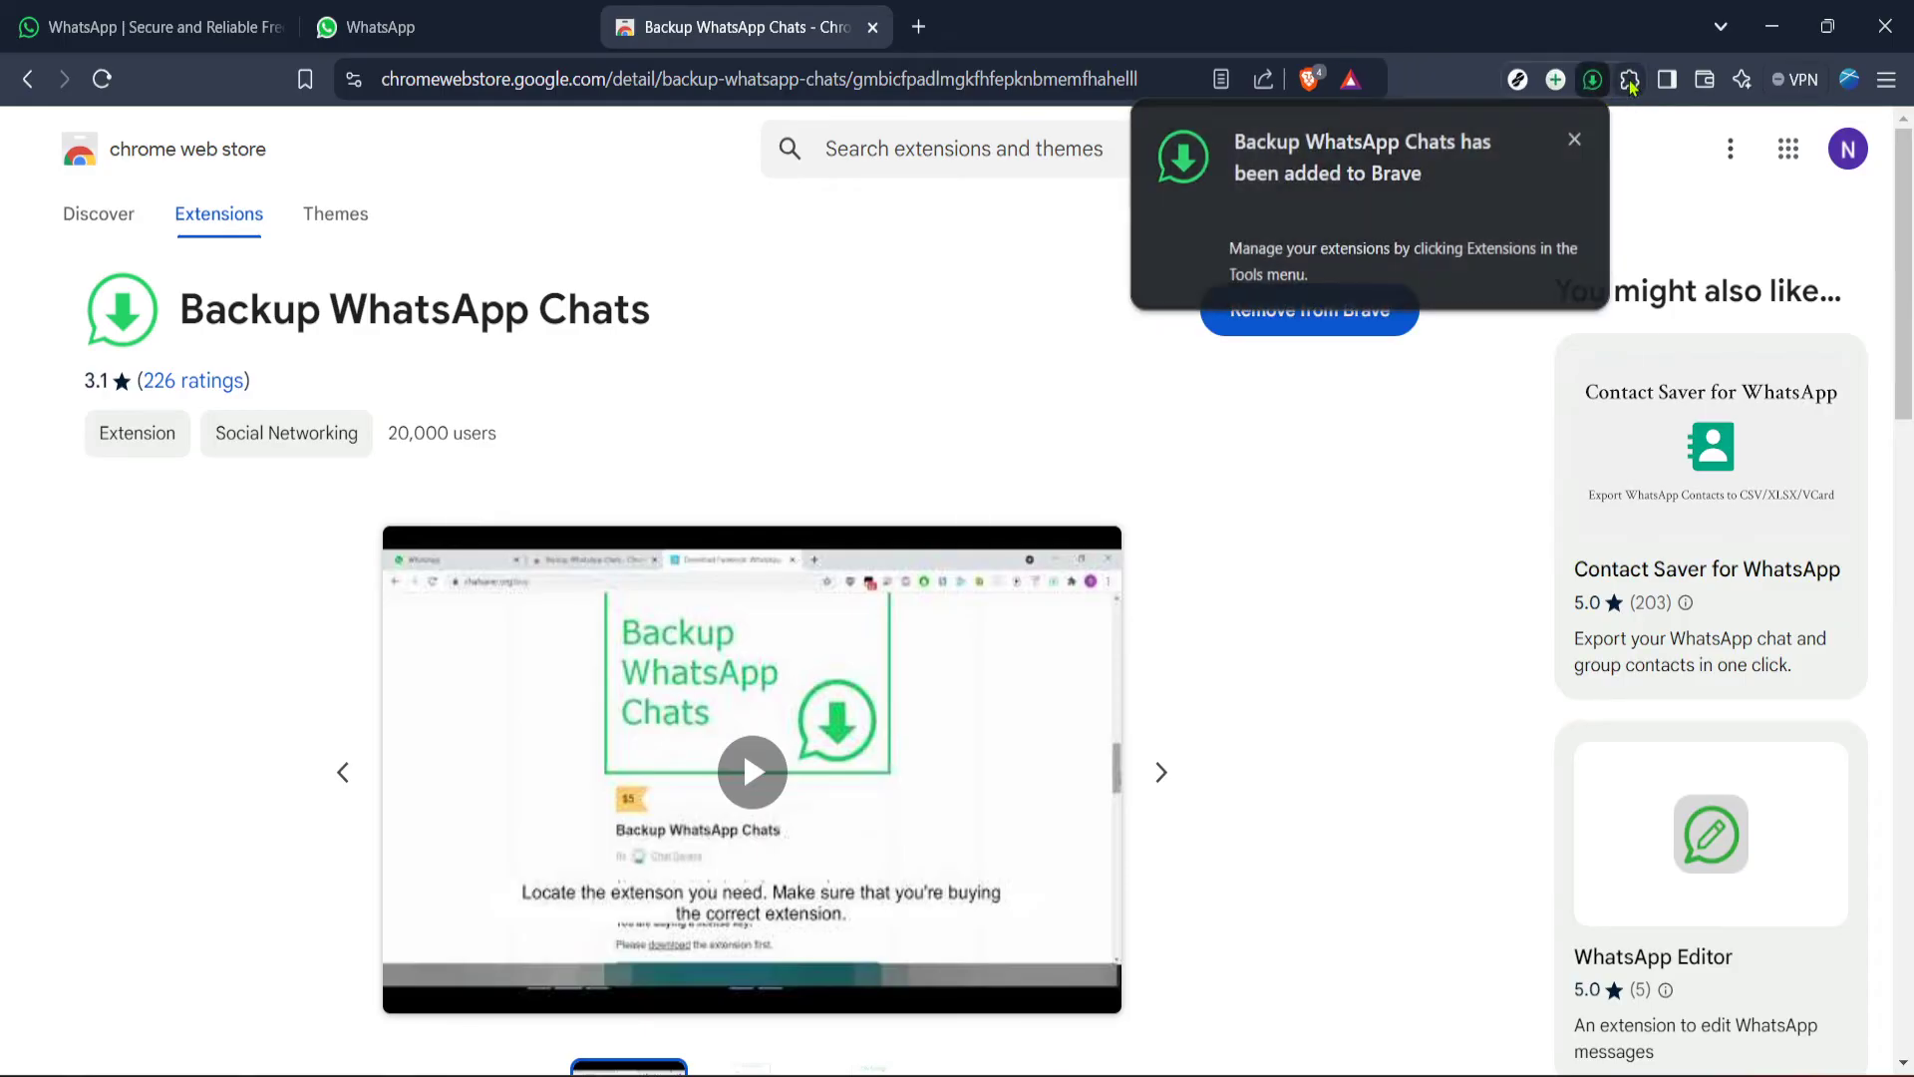
pyautogui.click(1629, 80)
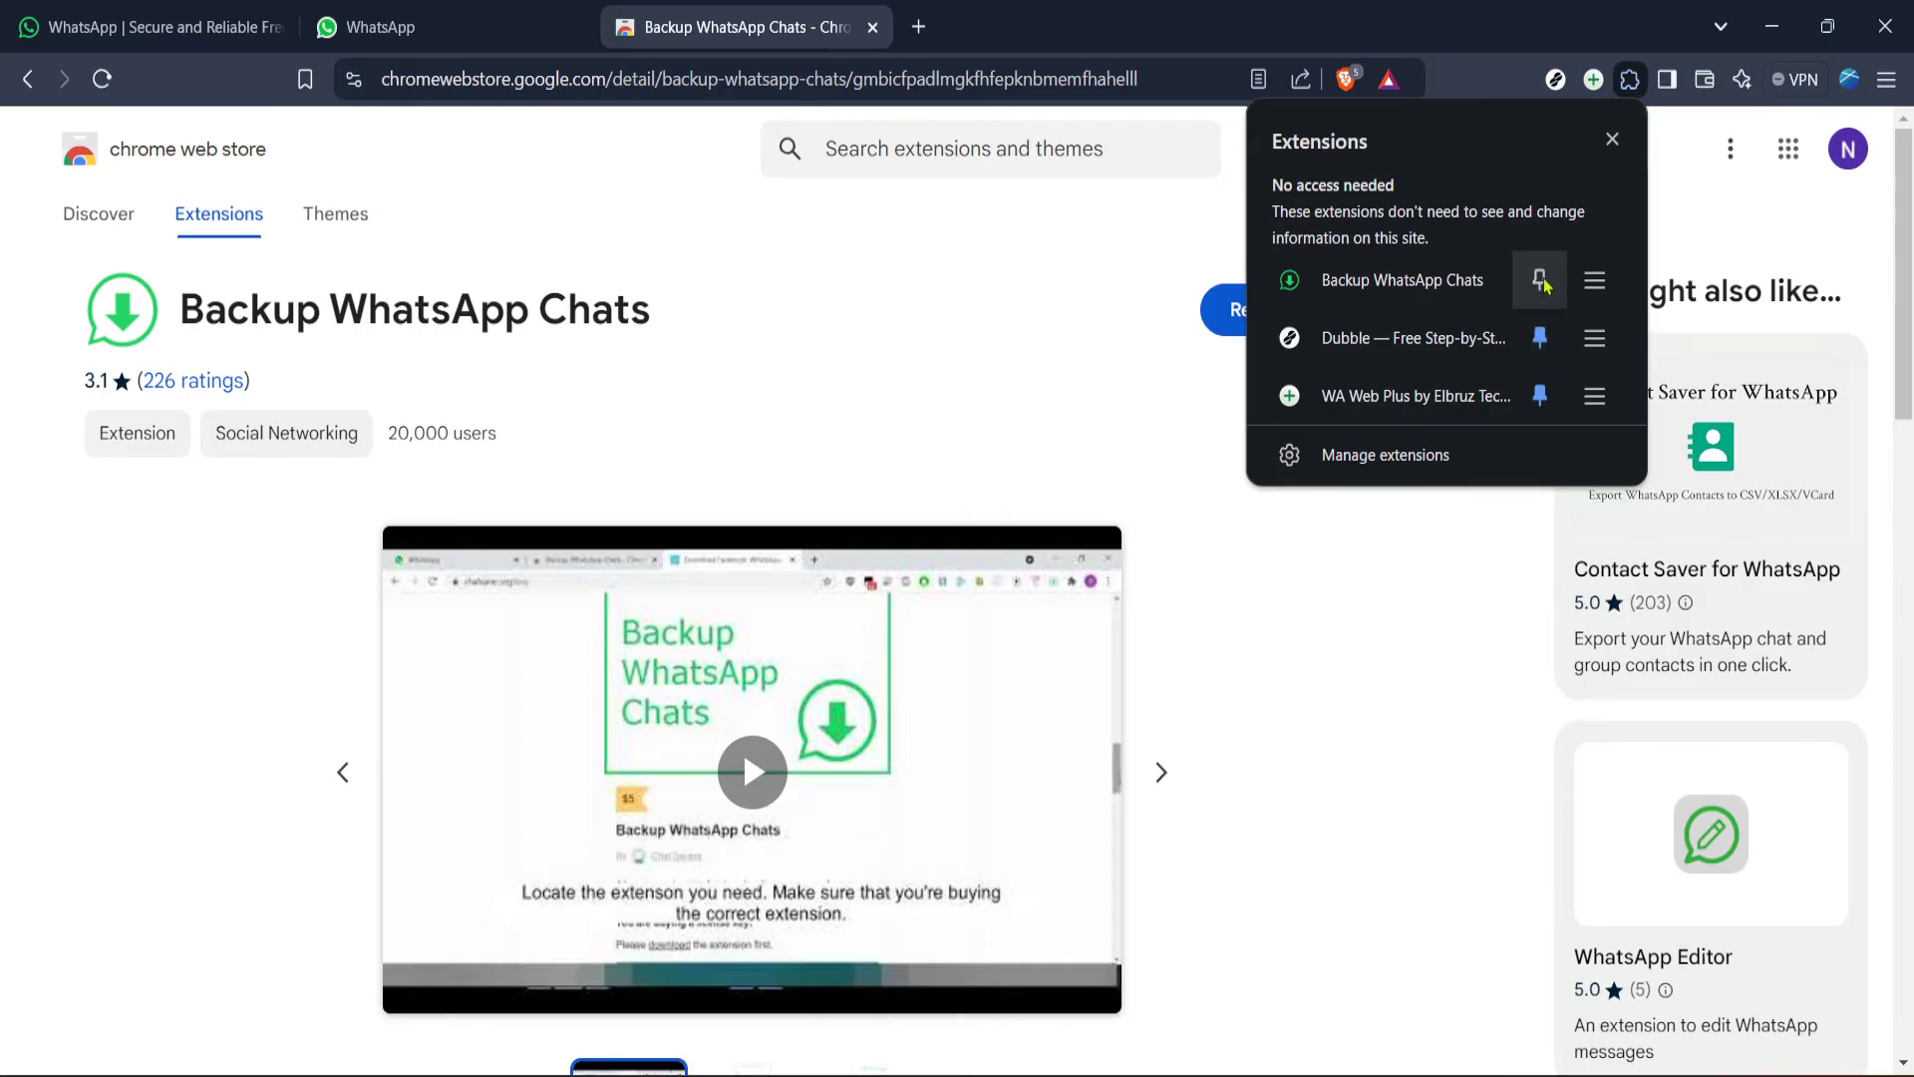
pyautogui.moveTo(1539, 279)
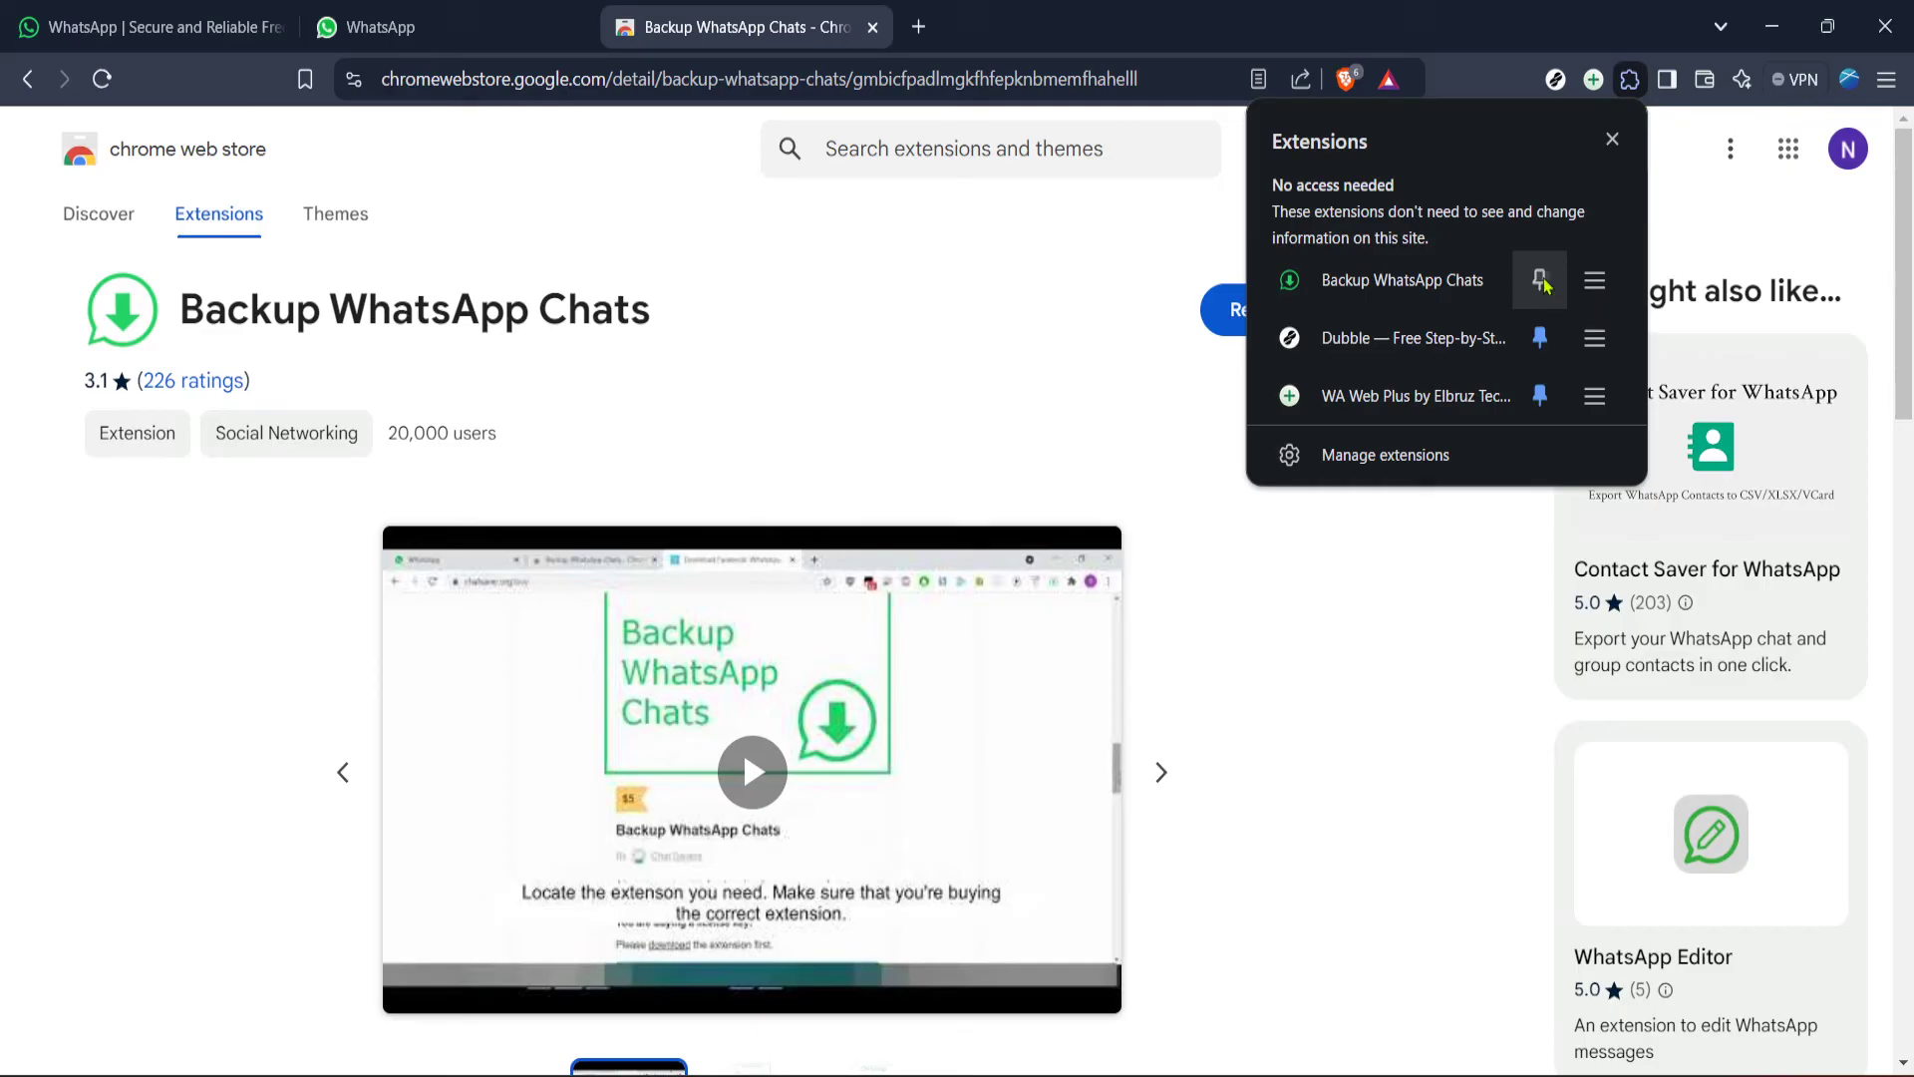
pyautogui.click(1541, 281)
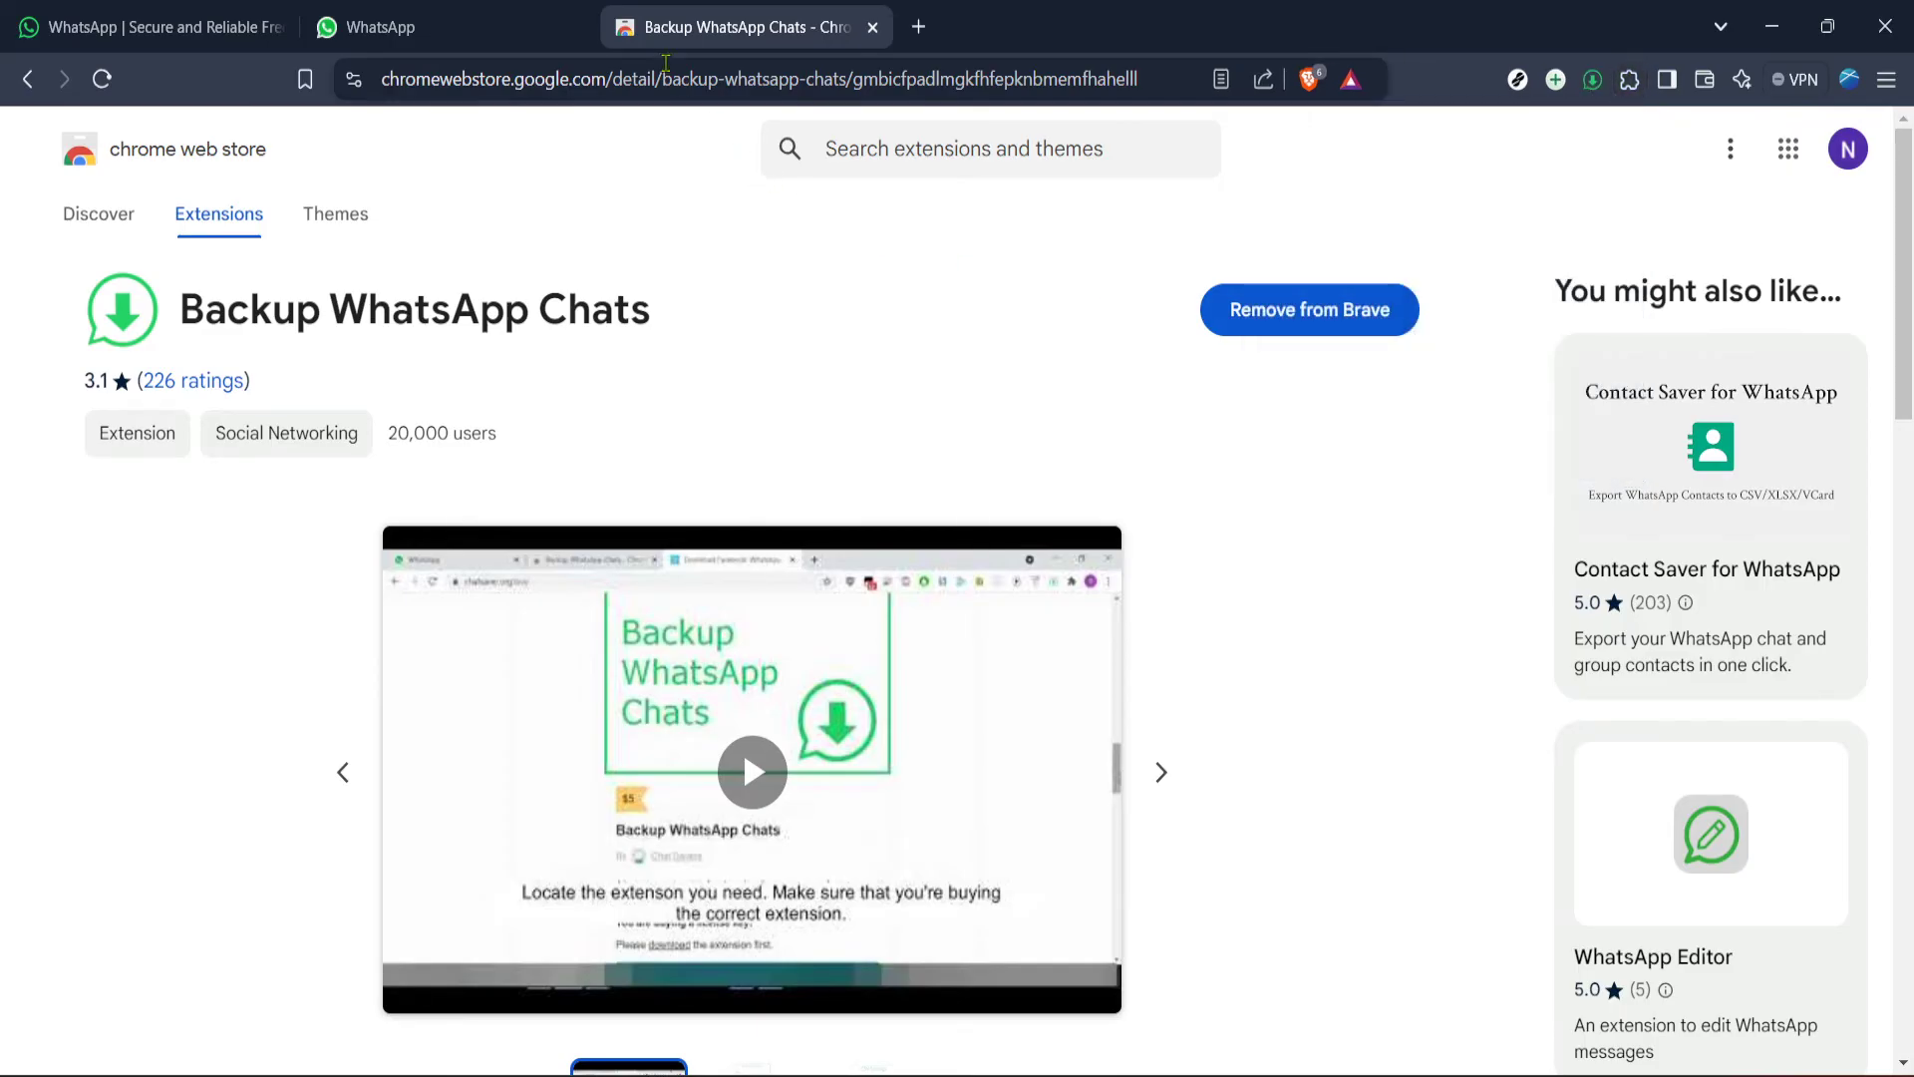
pyautogui.click(381, 26)
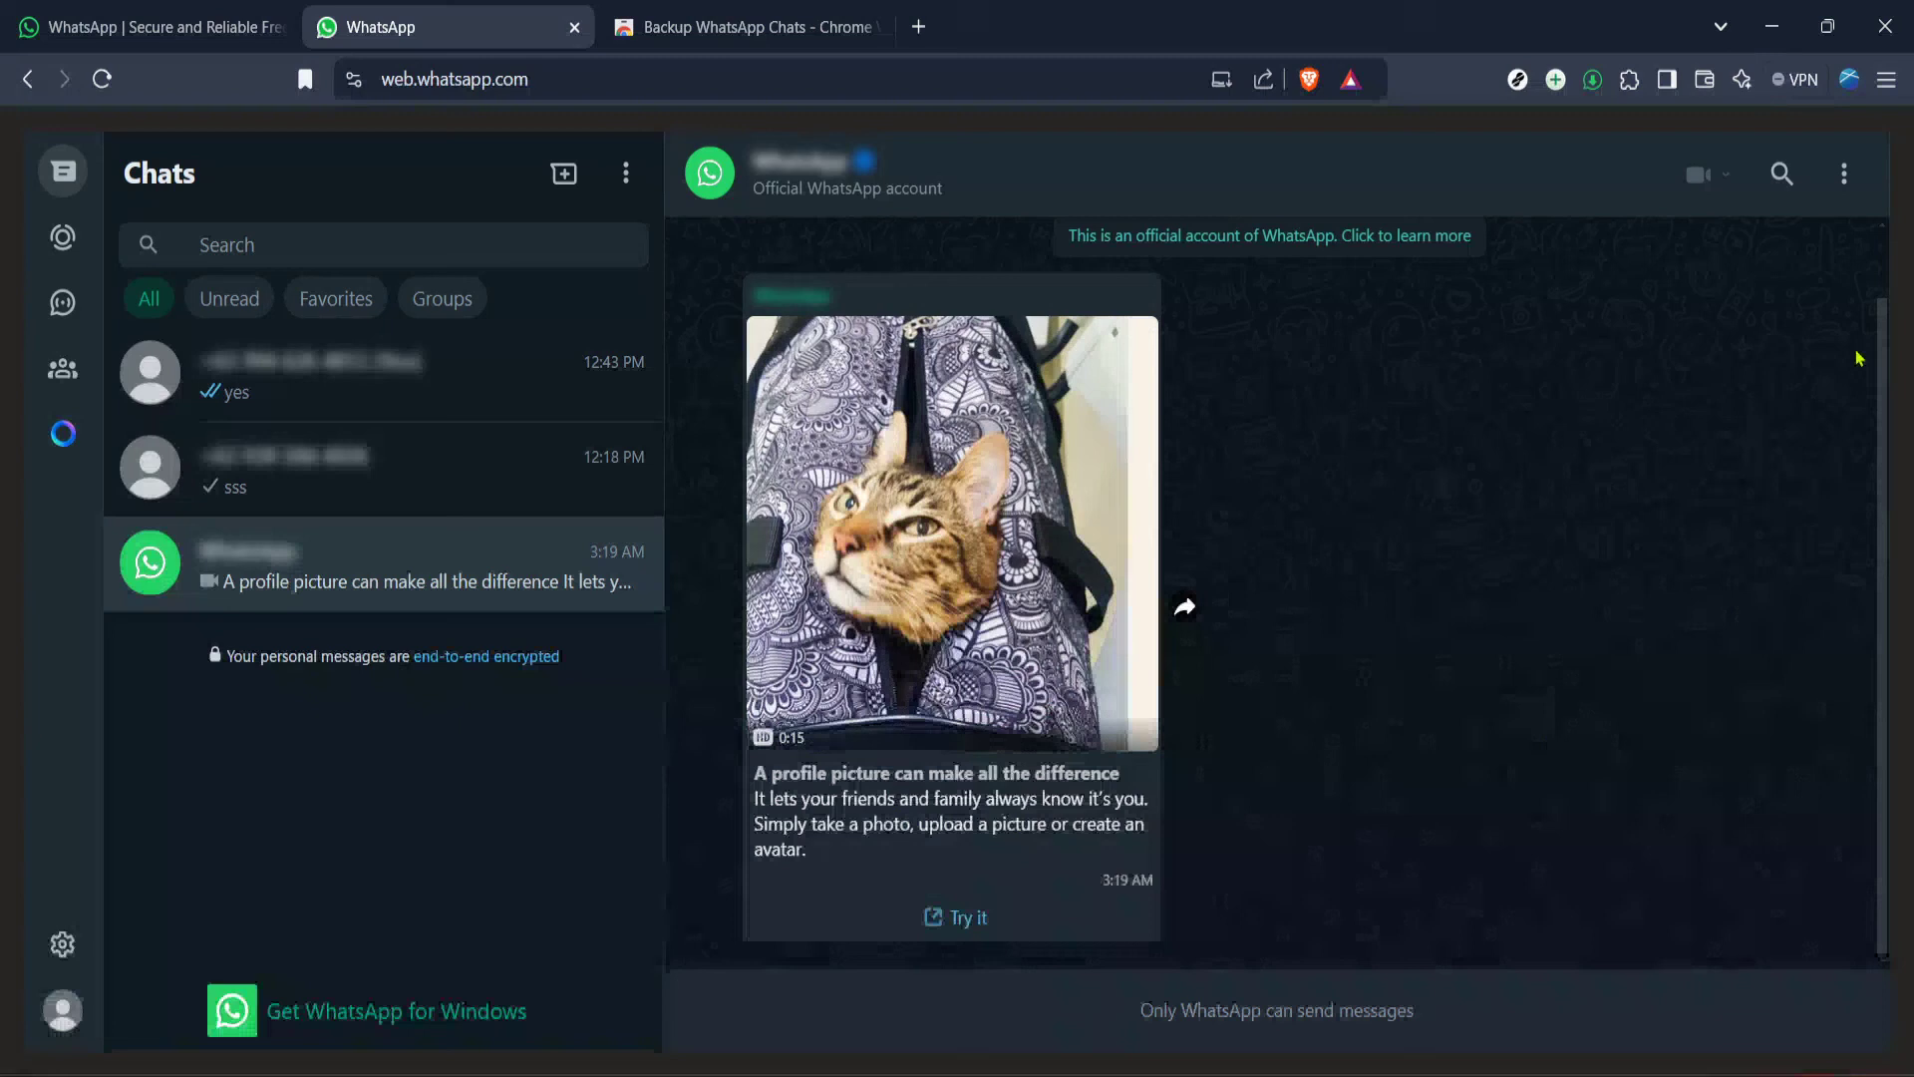
# Step: Open the 'Message yourself' chat and show its three-dot conversation menu
pyautogui.click(1842, 173)
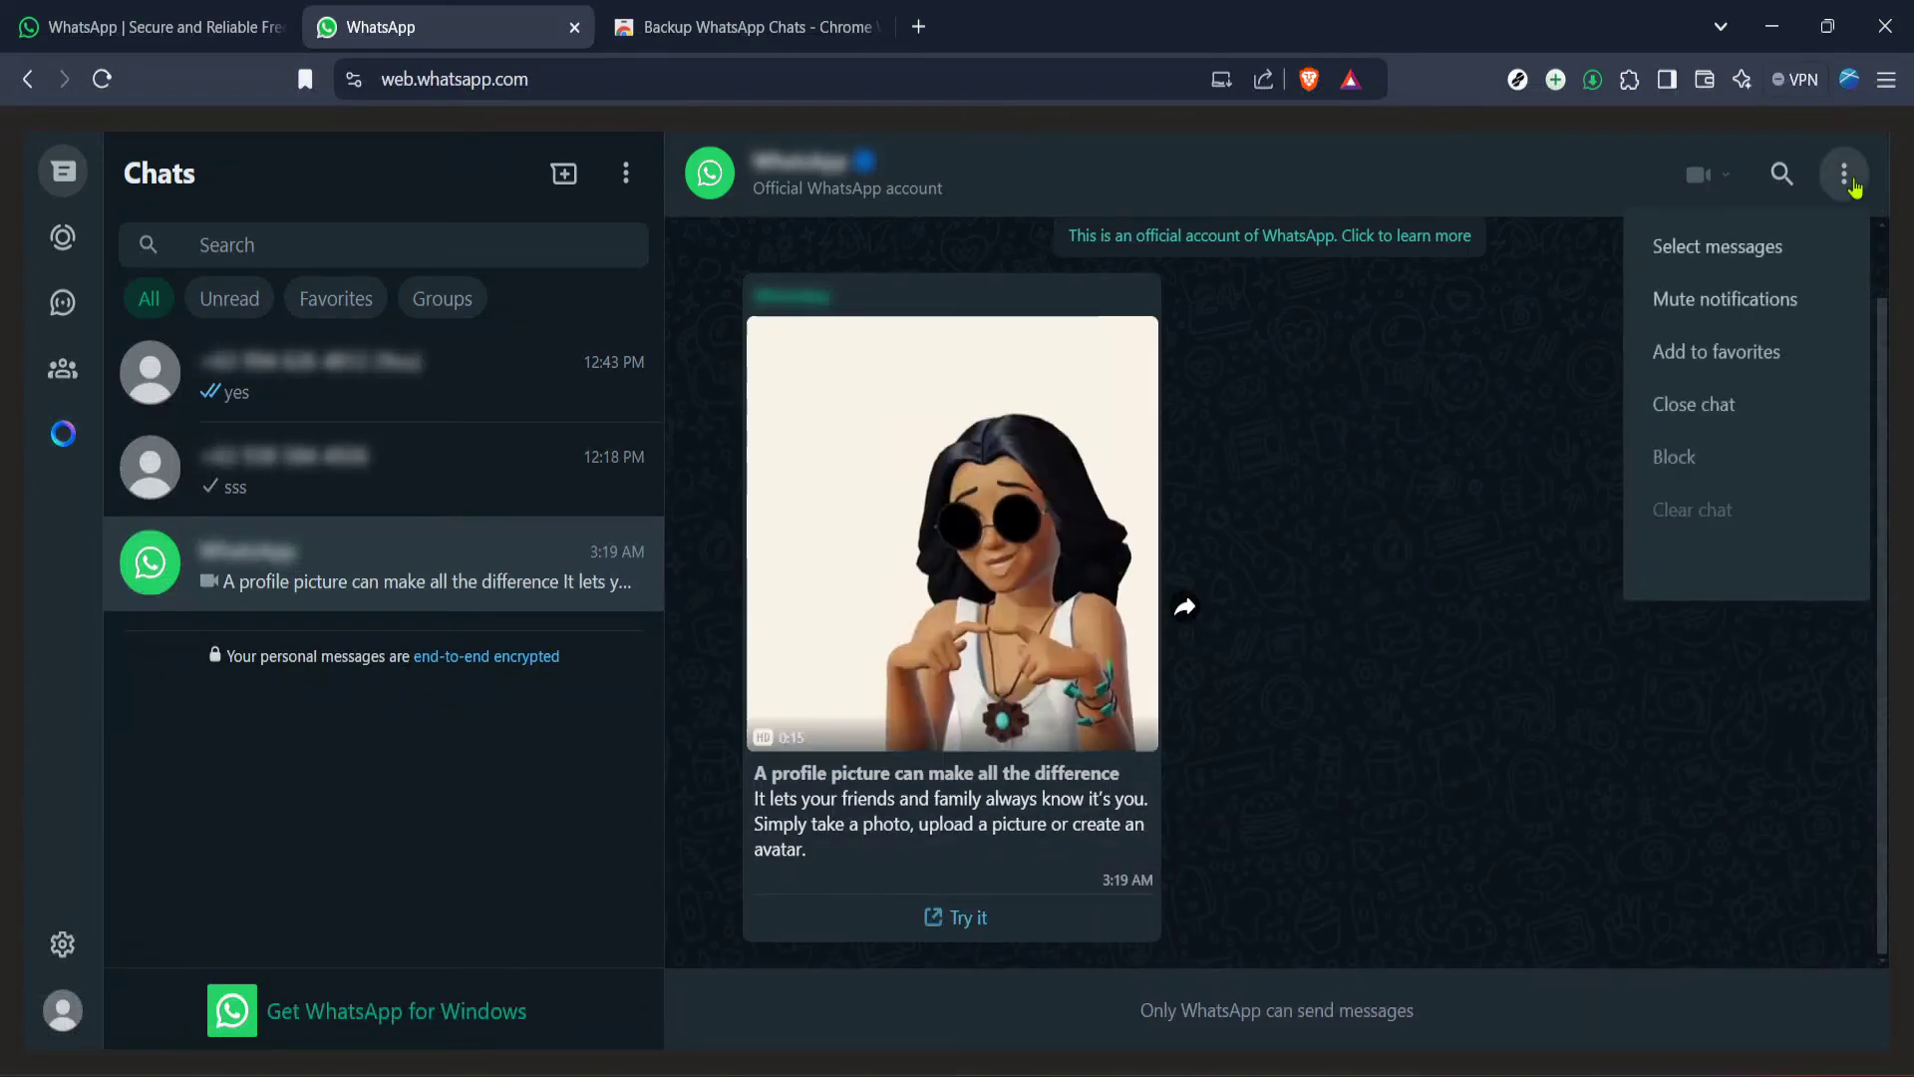
pyautogui.click(1842, 174)
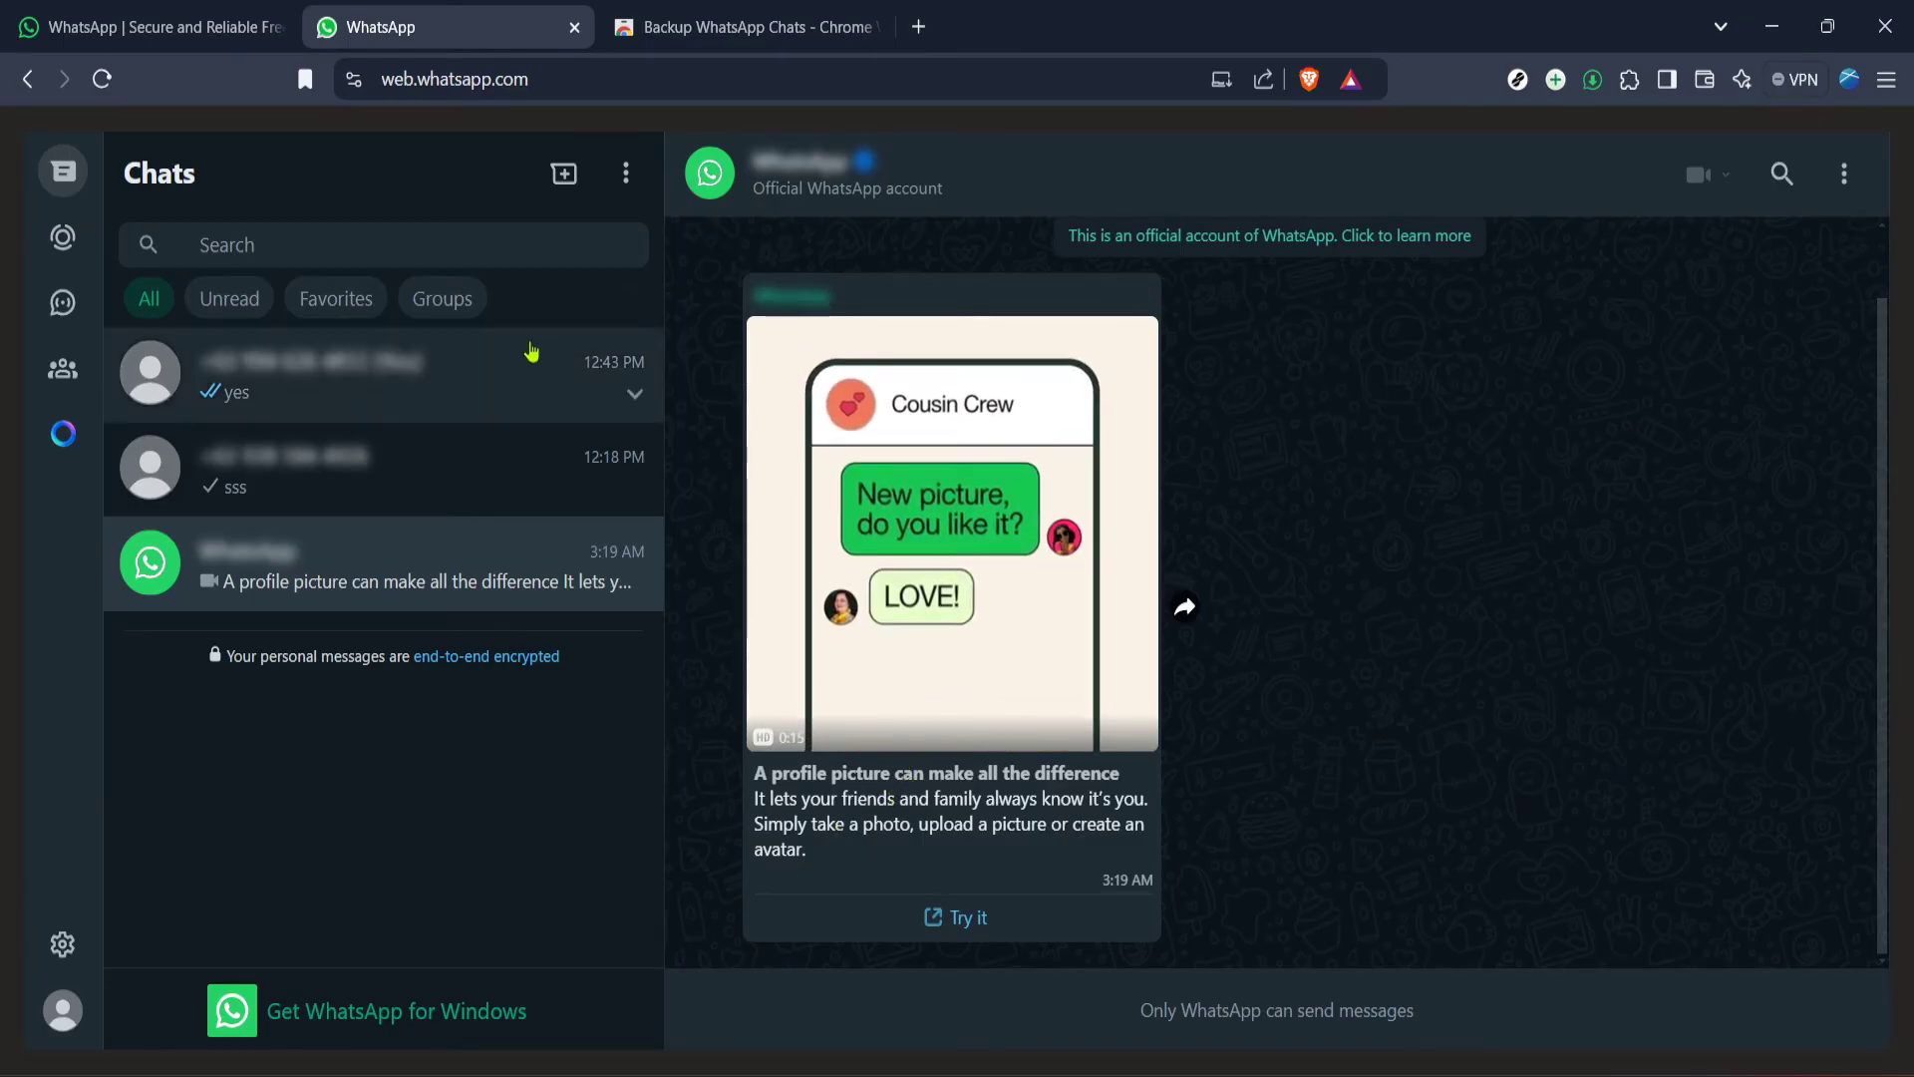
pyautogui.click(367, 373)
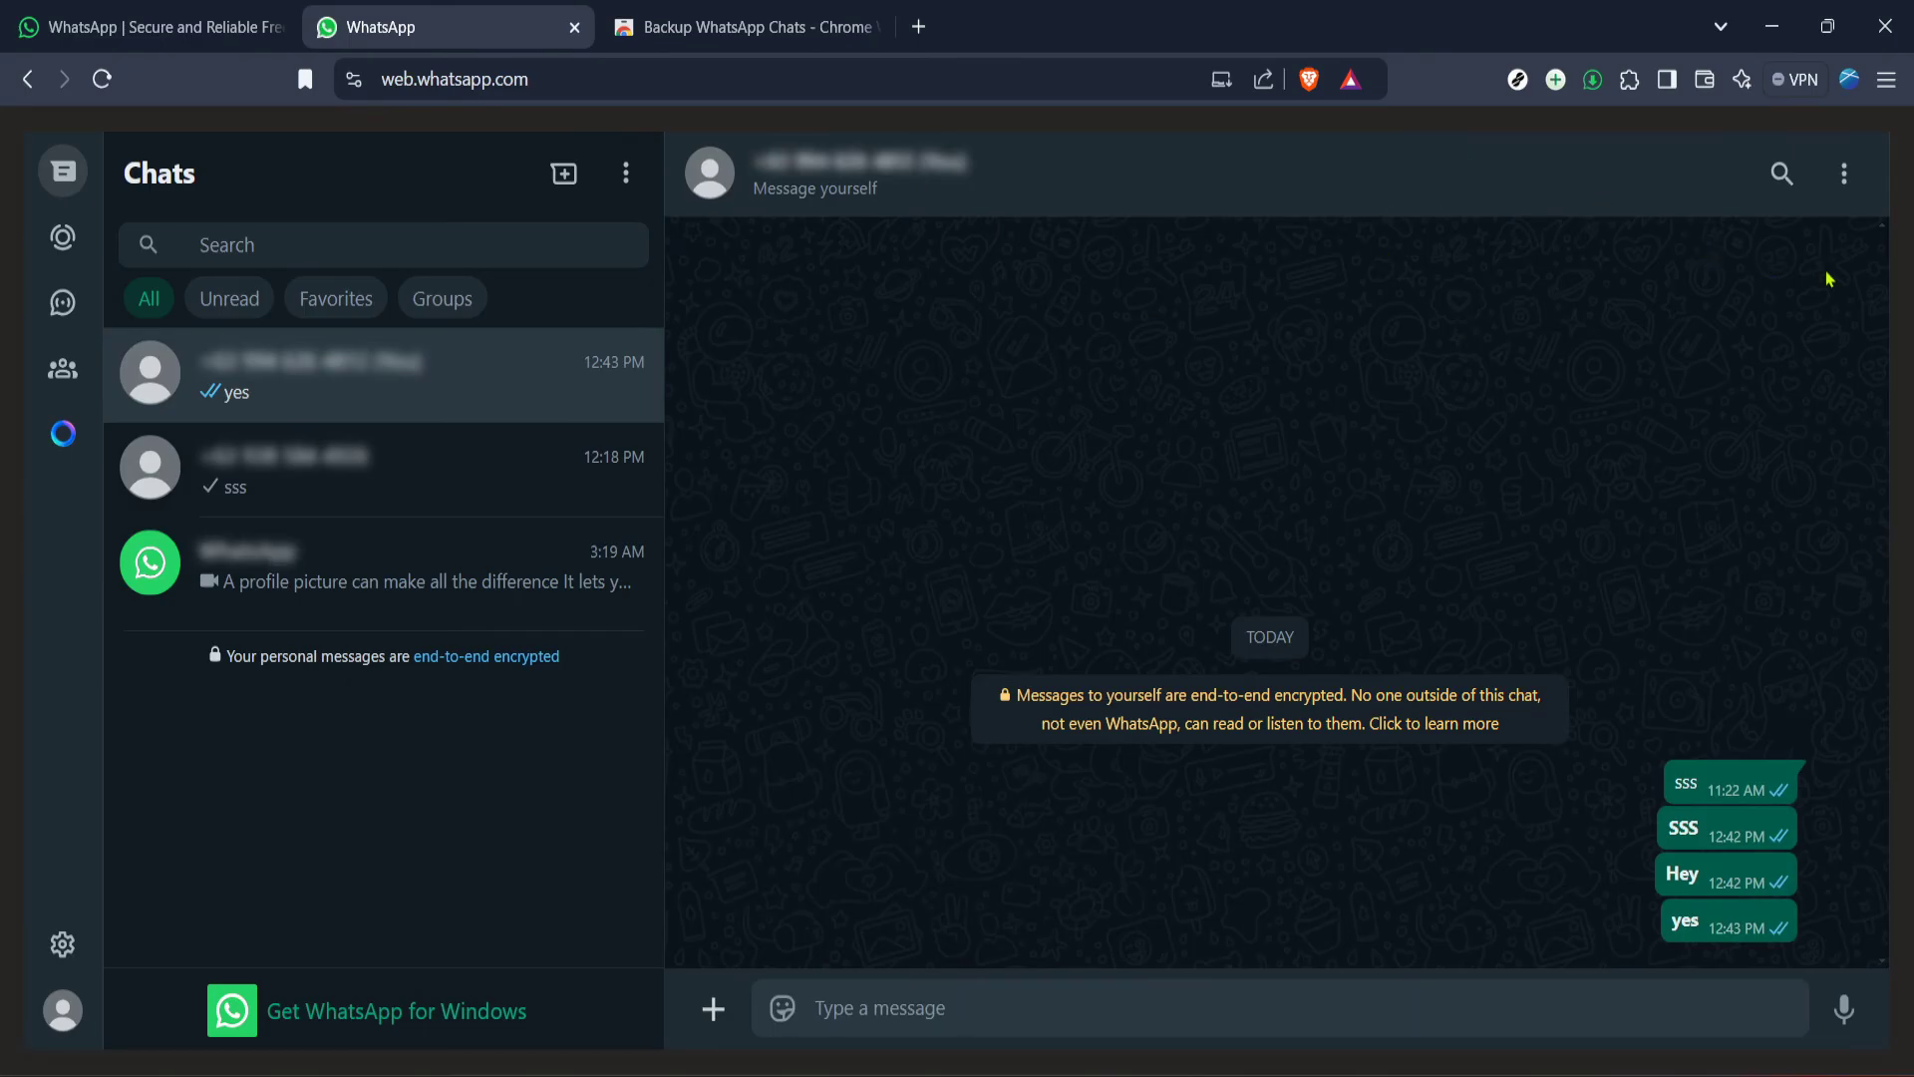
pyautogui.click(1842, 172)
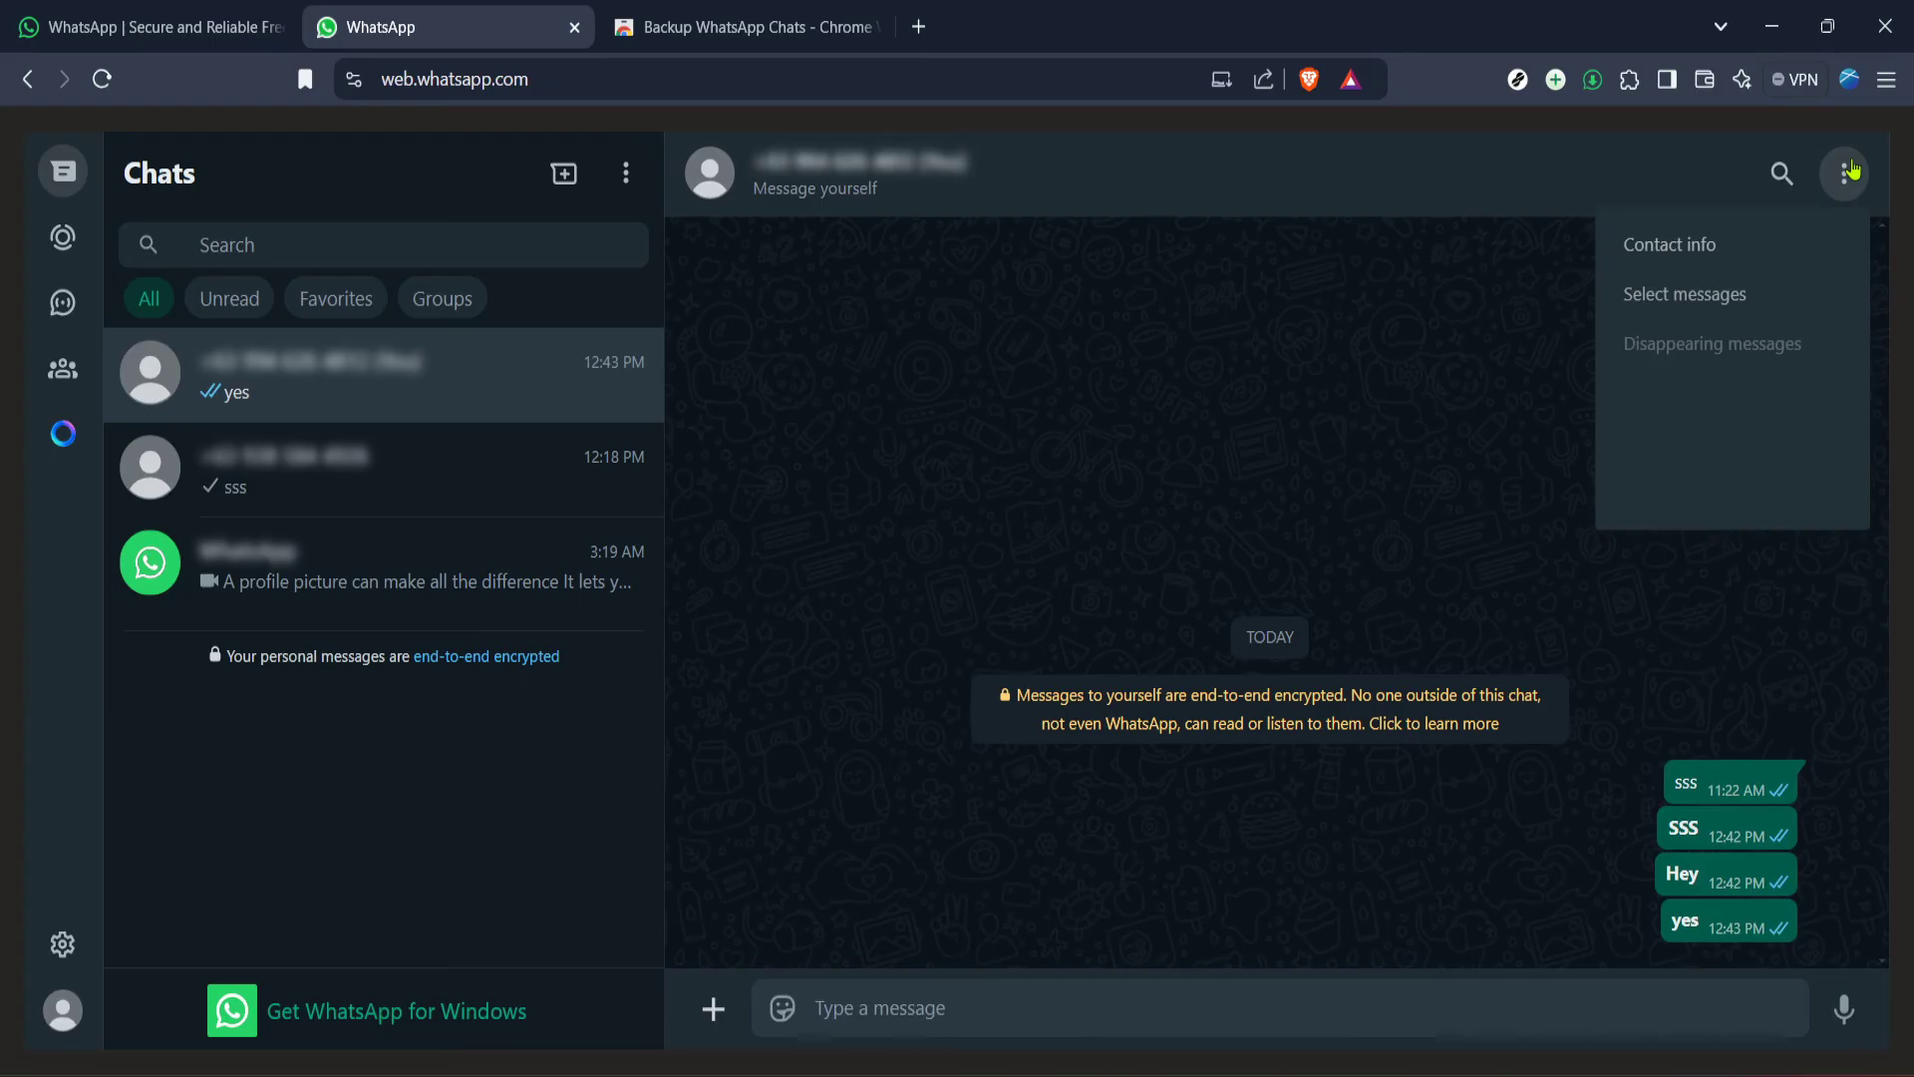
pyautogui.moveTo(1843, 173)
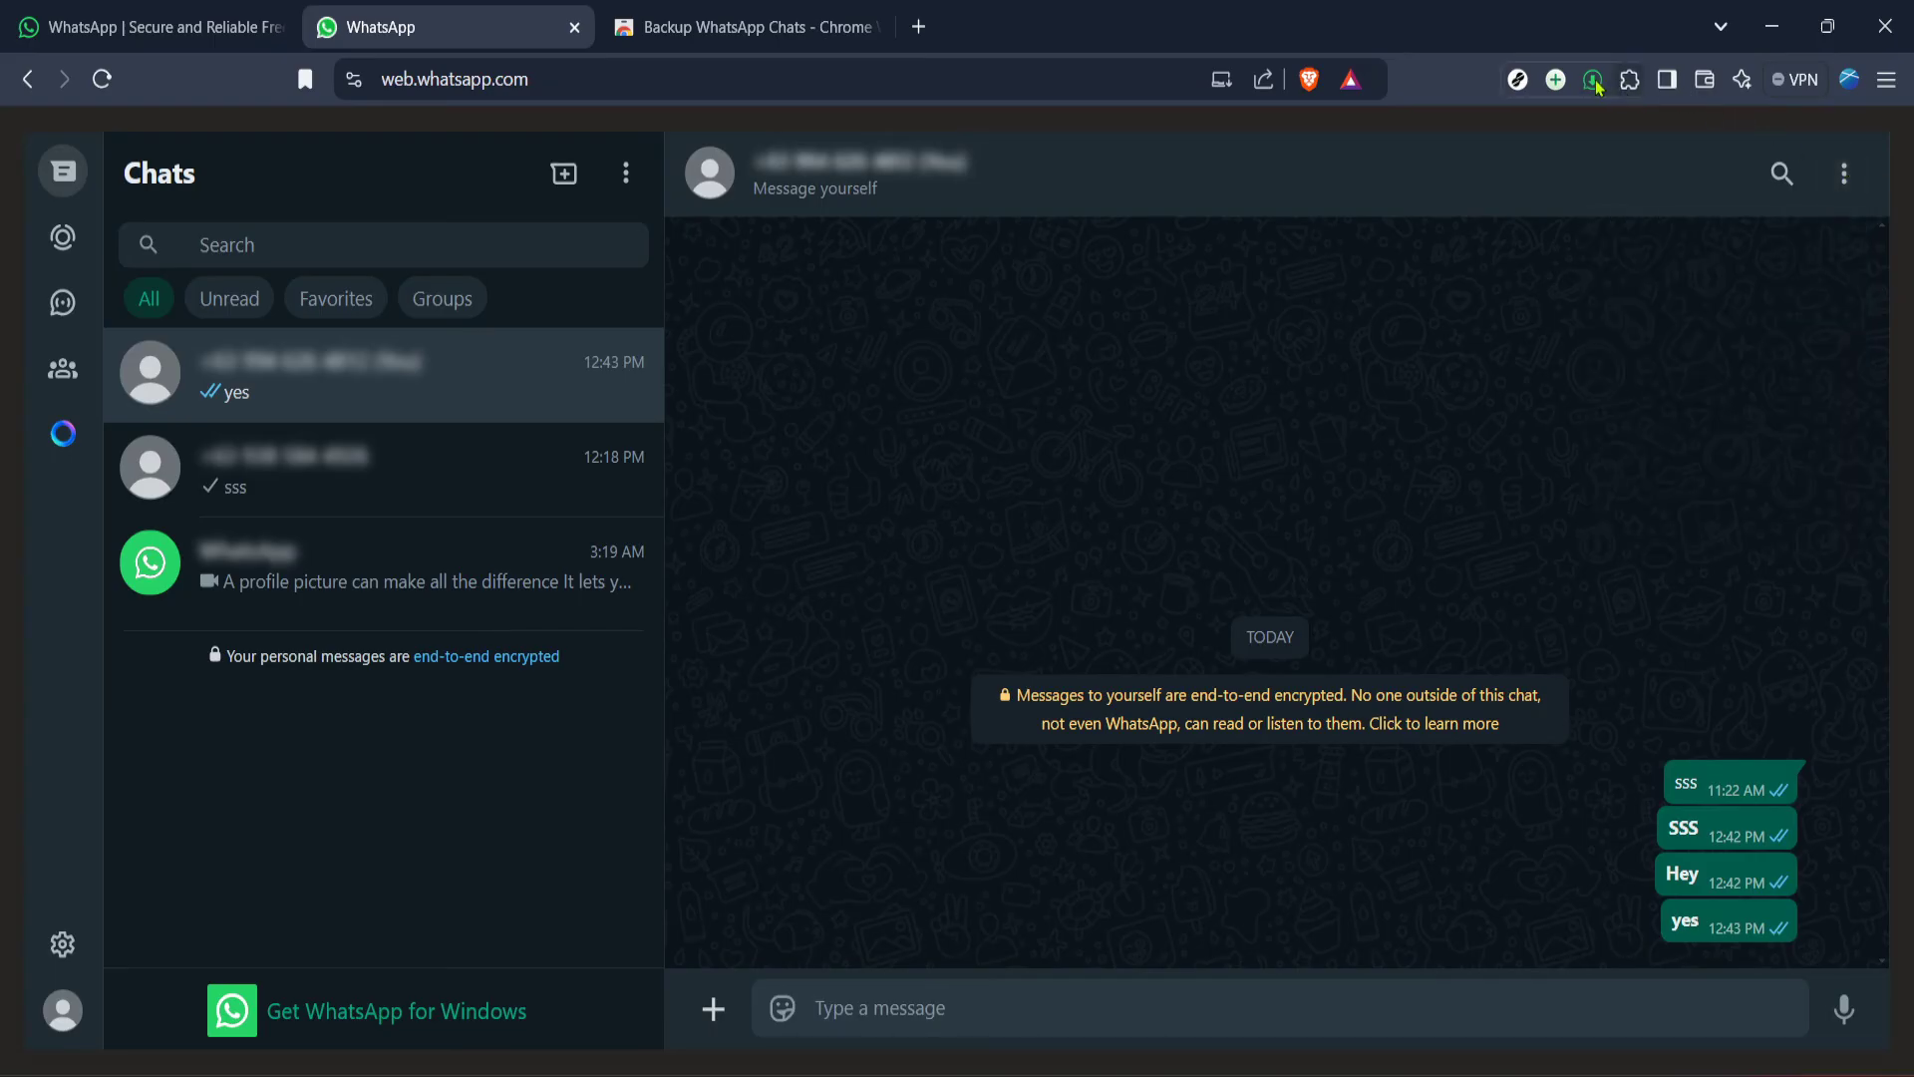
# Step: Open the Backup WhatsApp Chats popup, keep HTML export type and start editing the From year
pyautogui.click(1591, 80)
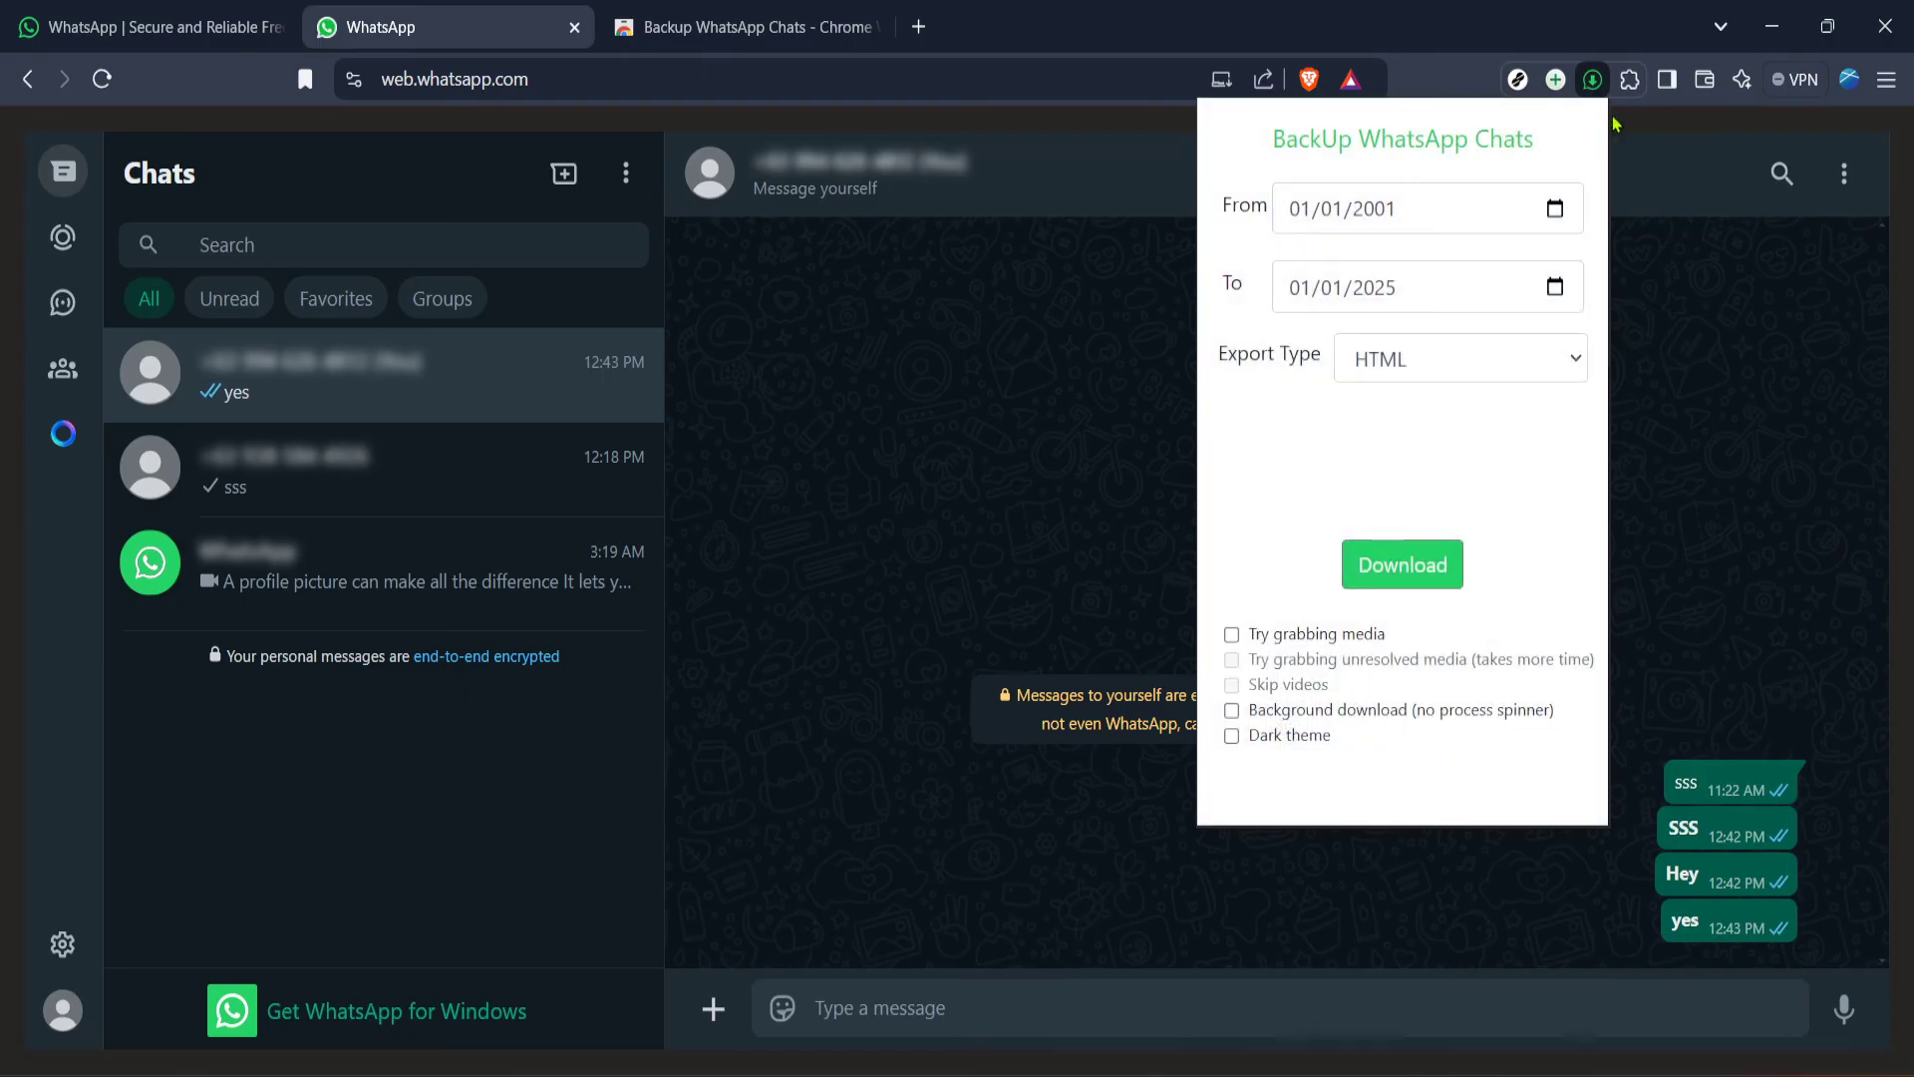
pyautogui.moveTo(1392, 540)
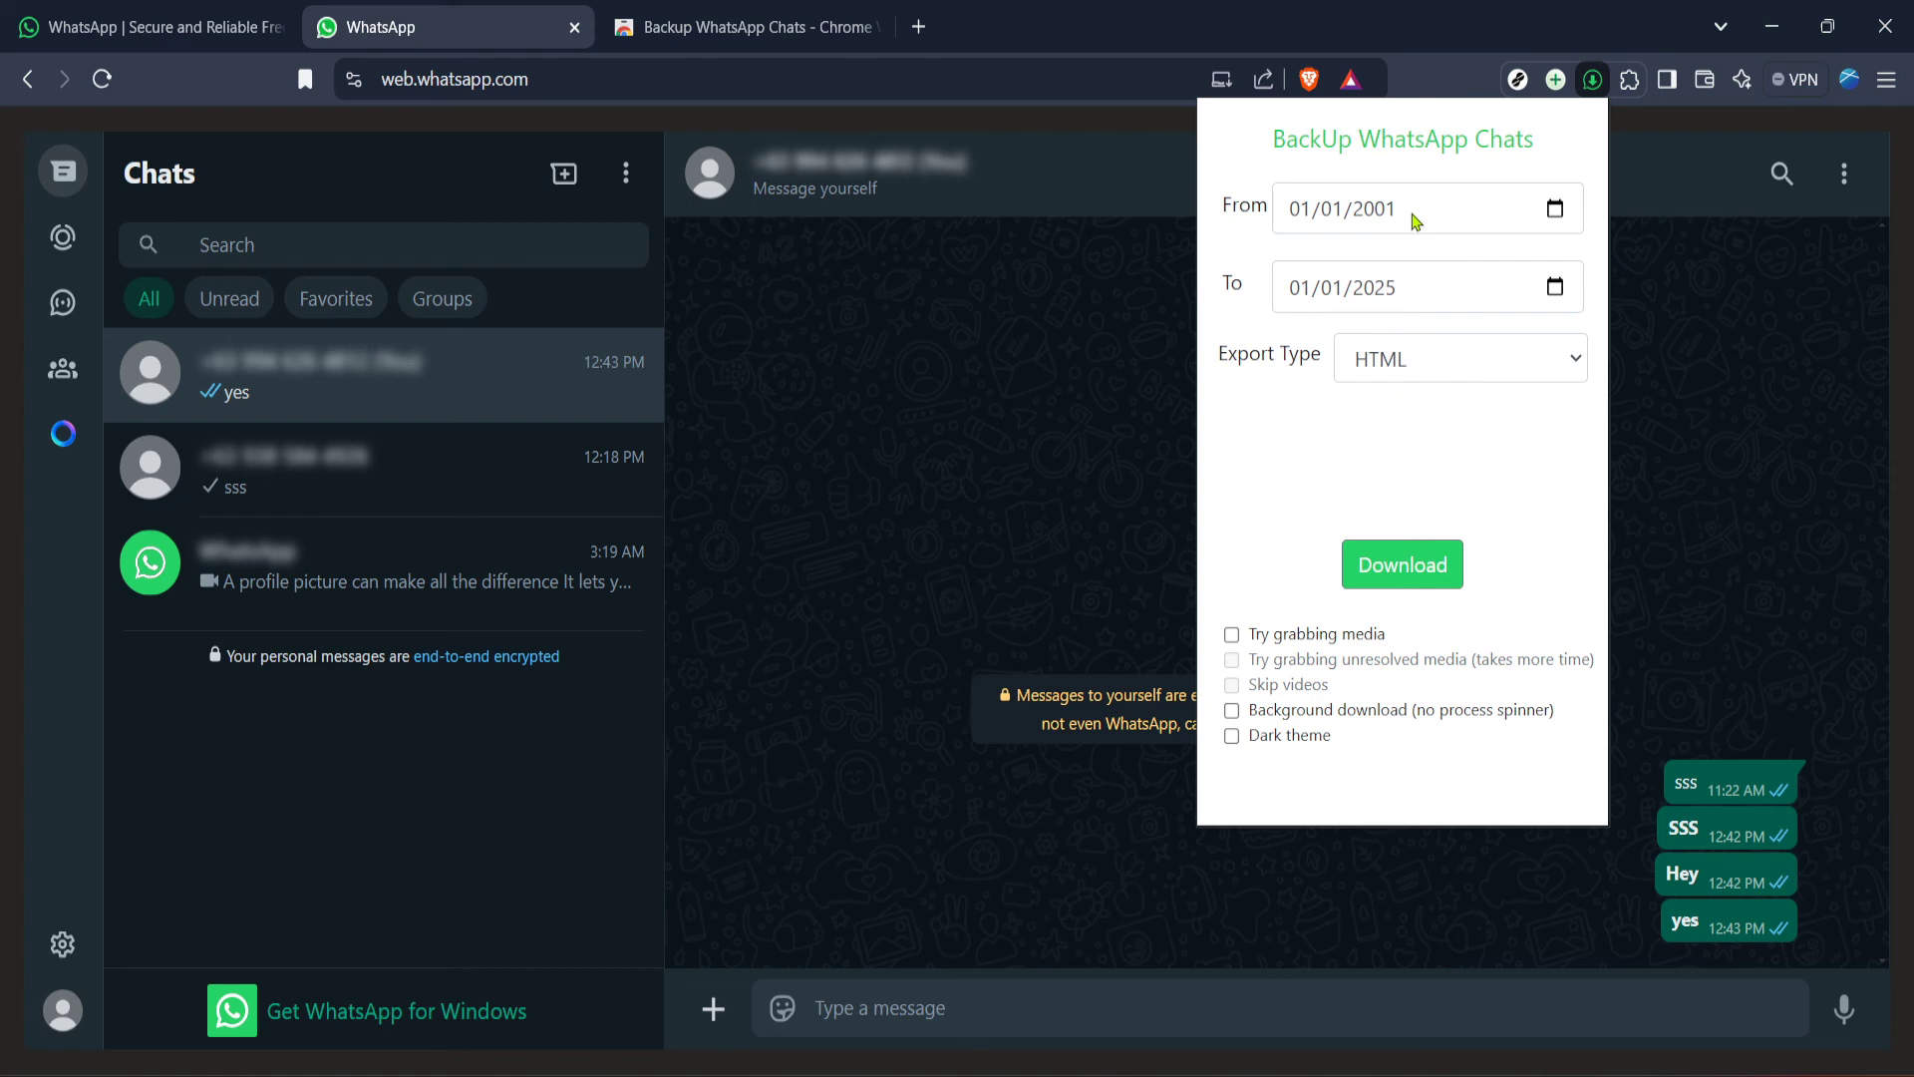
pyautogui.moveTo(1431, 367)
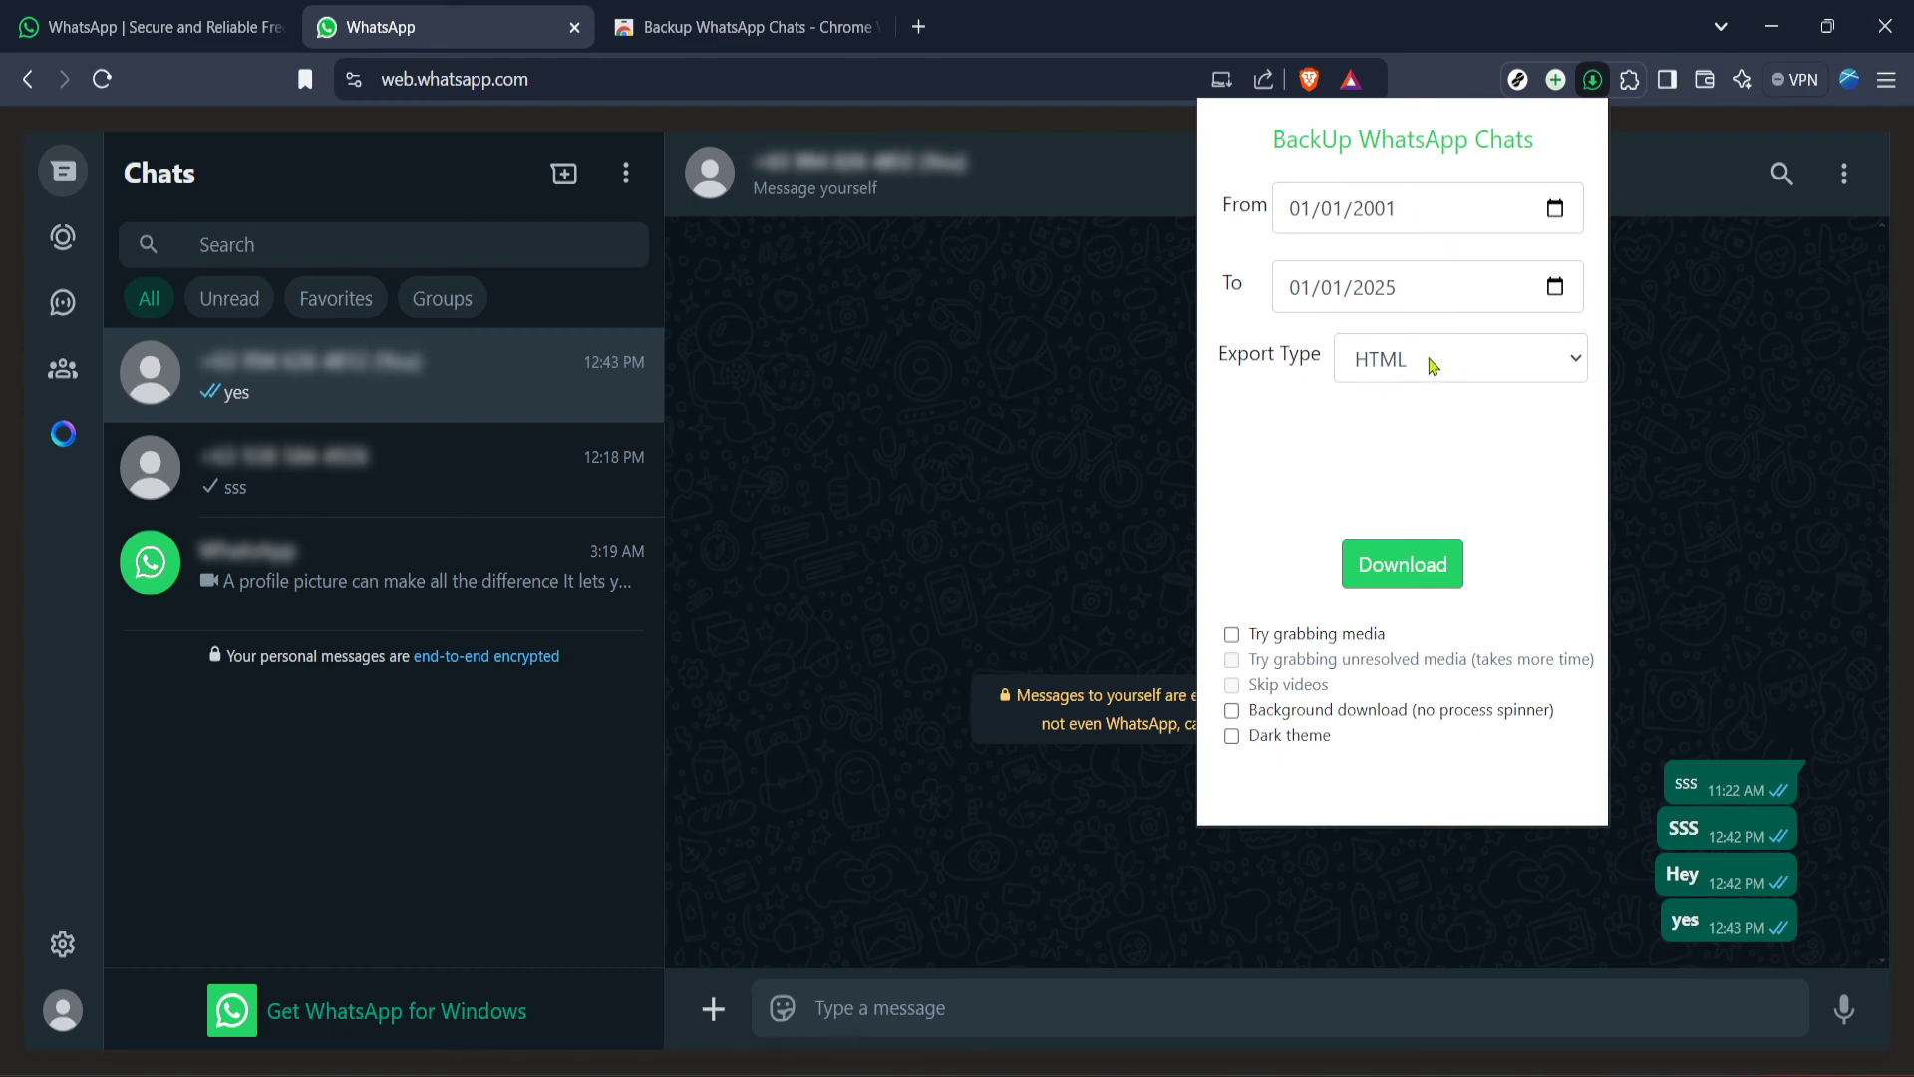
pyautogui.click(1457, 357)
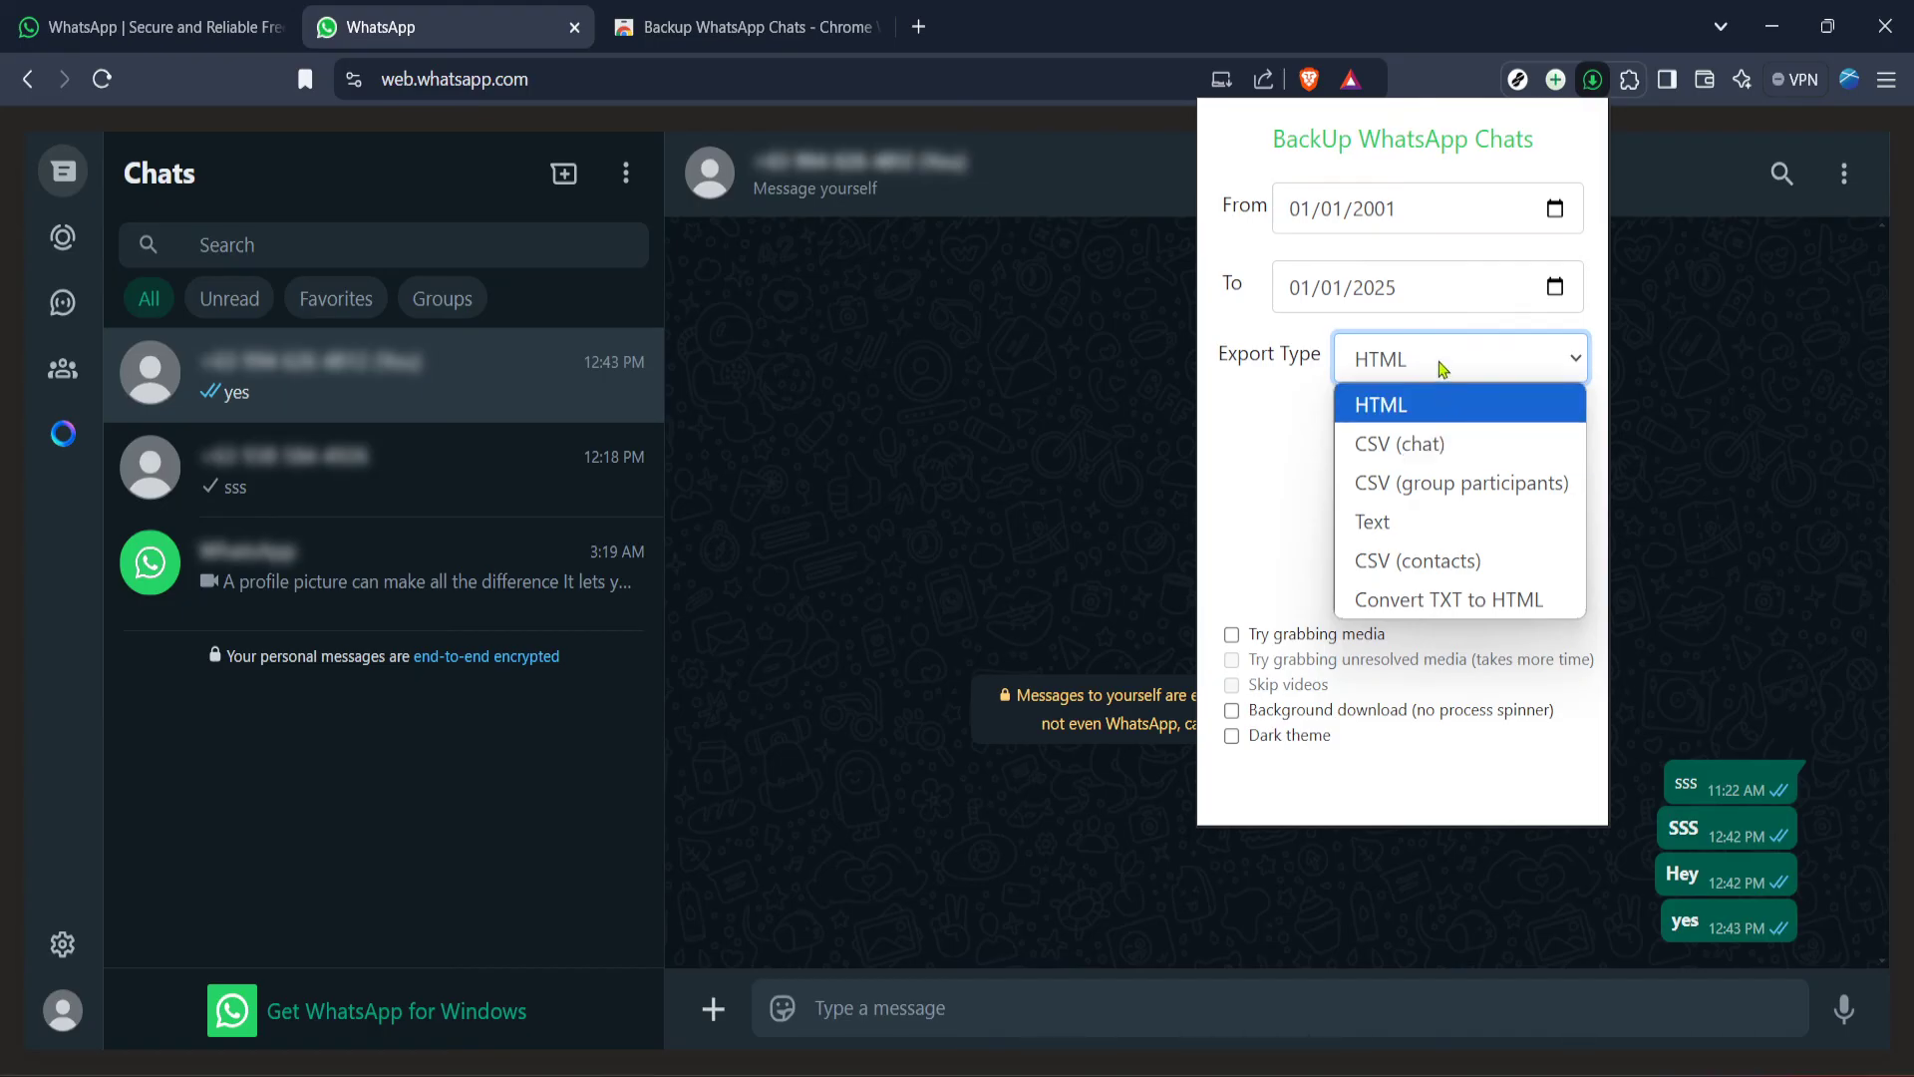
pyautogui.click(1380, 404)
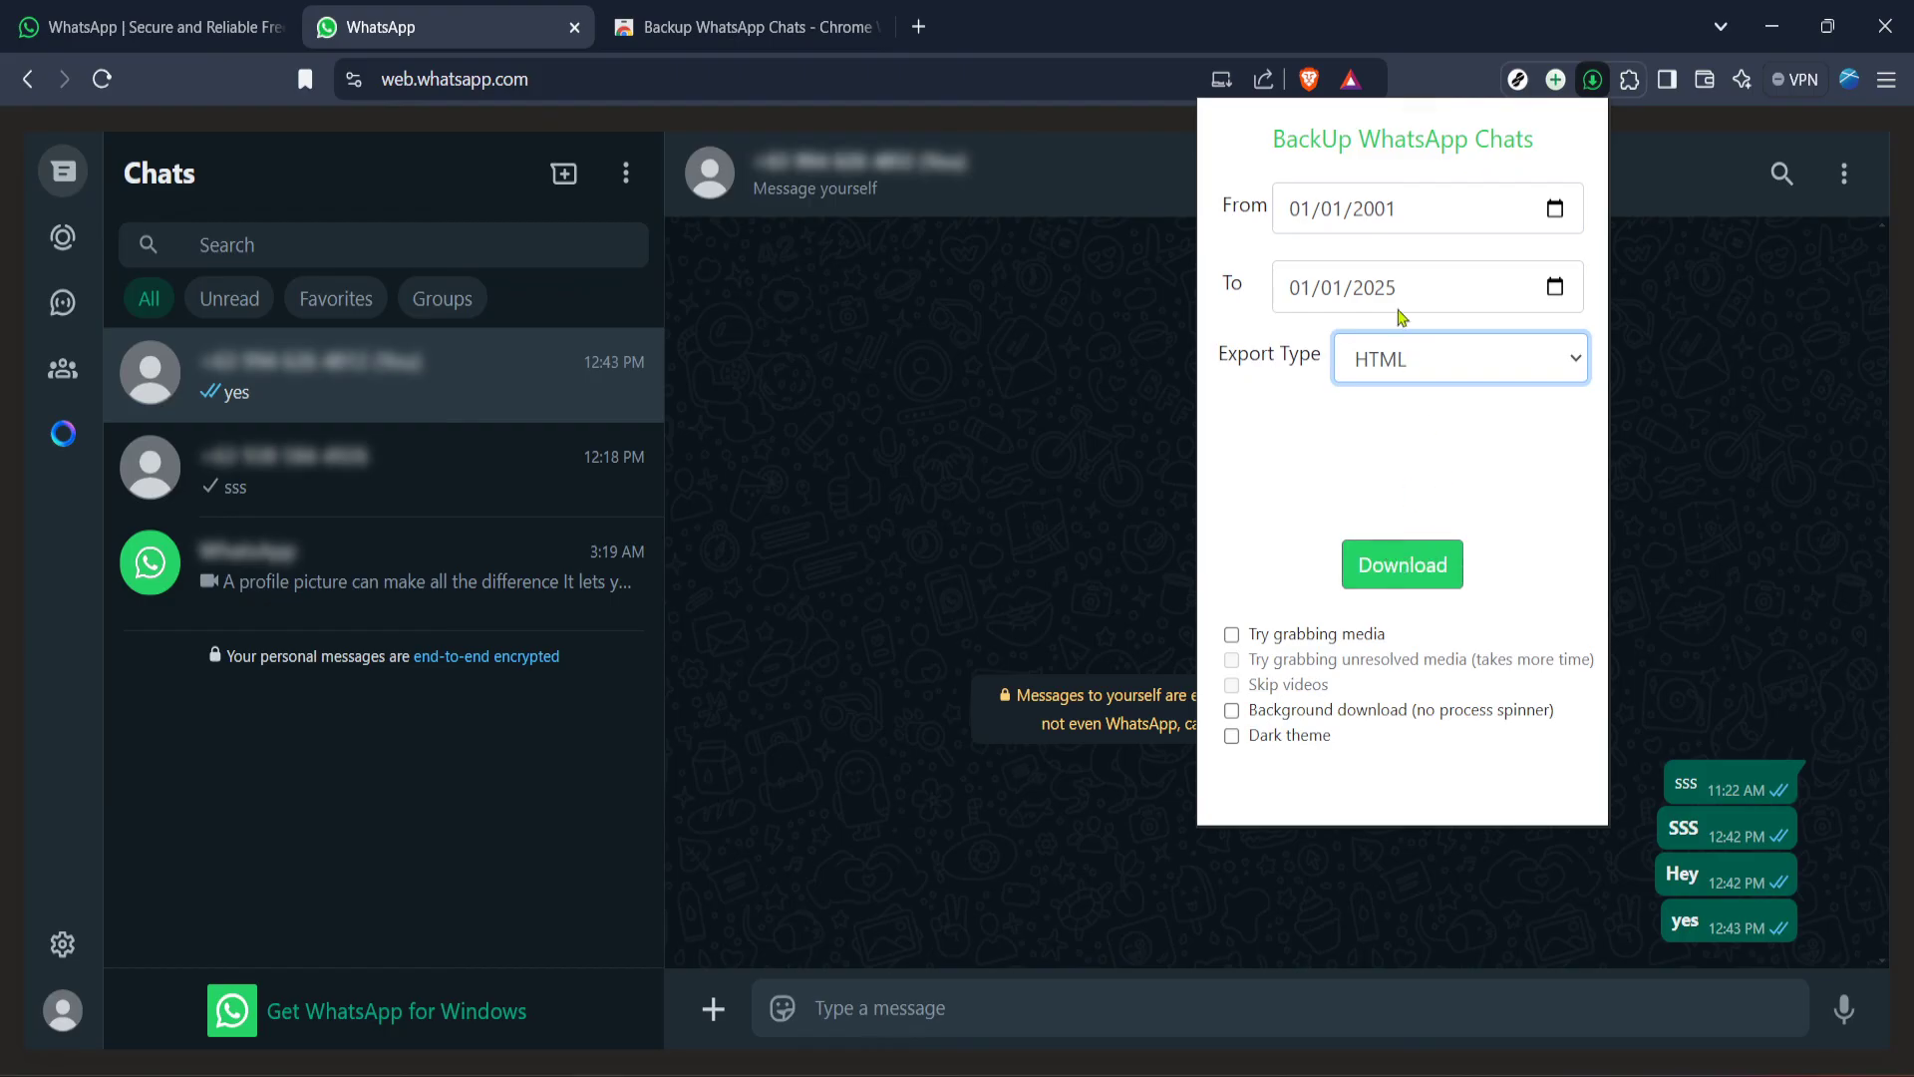
pyautogui.click(1373, 207)
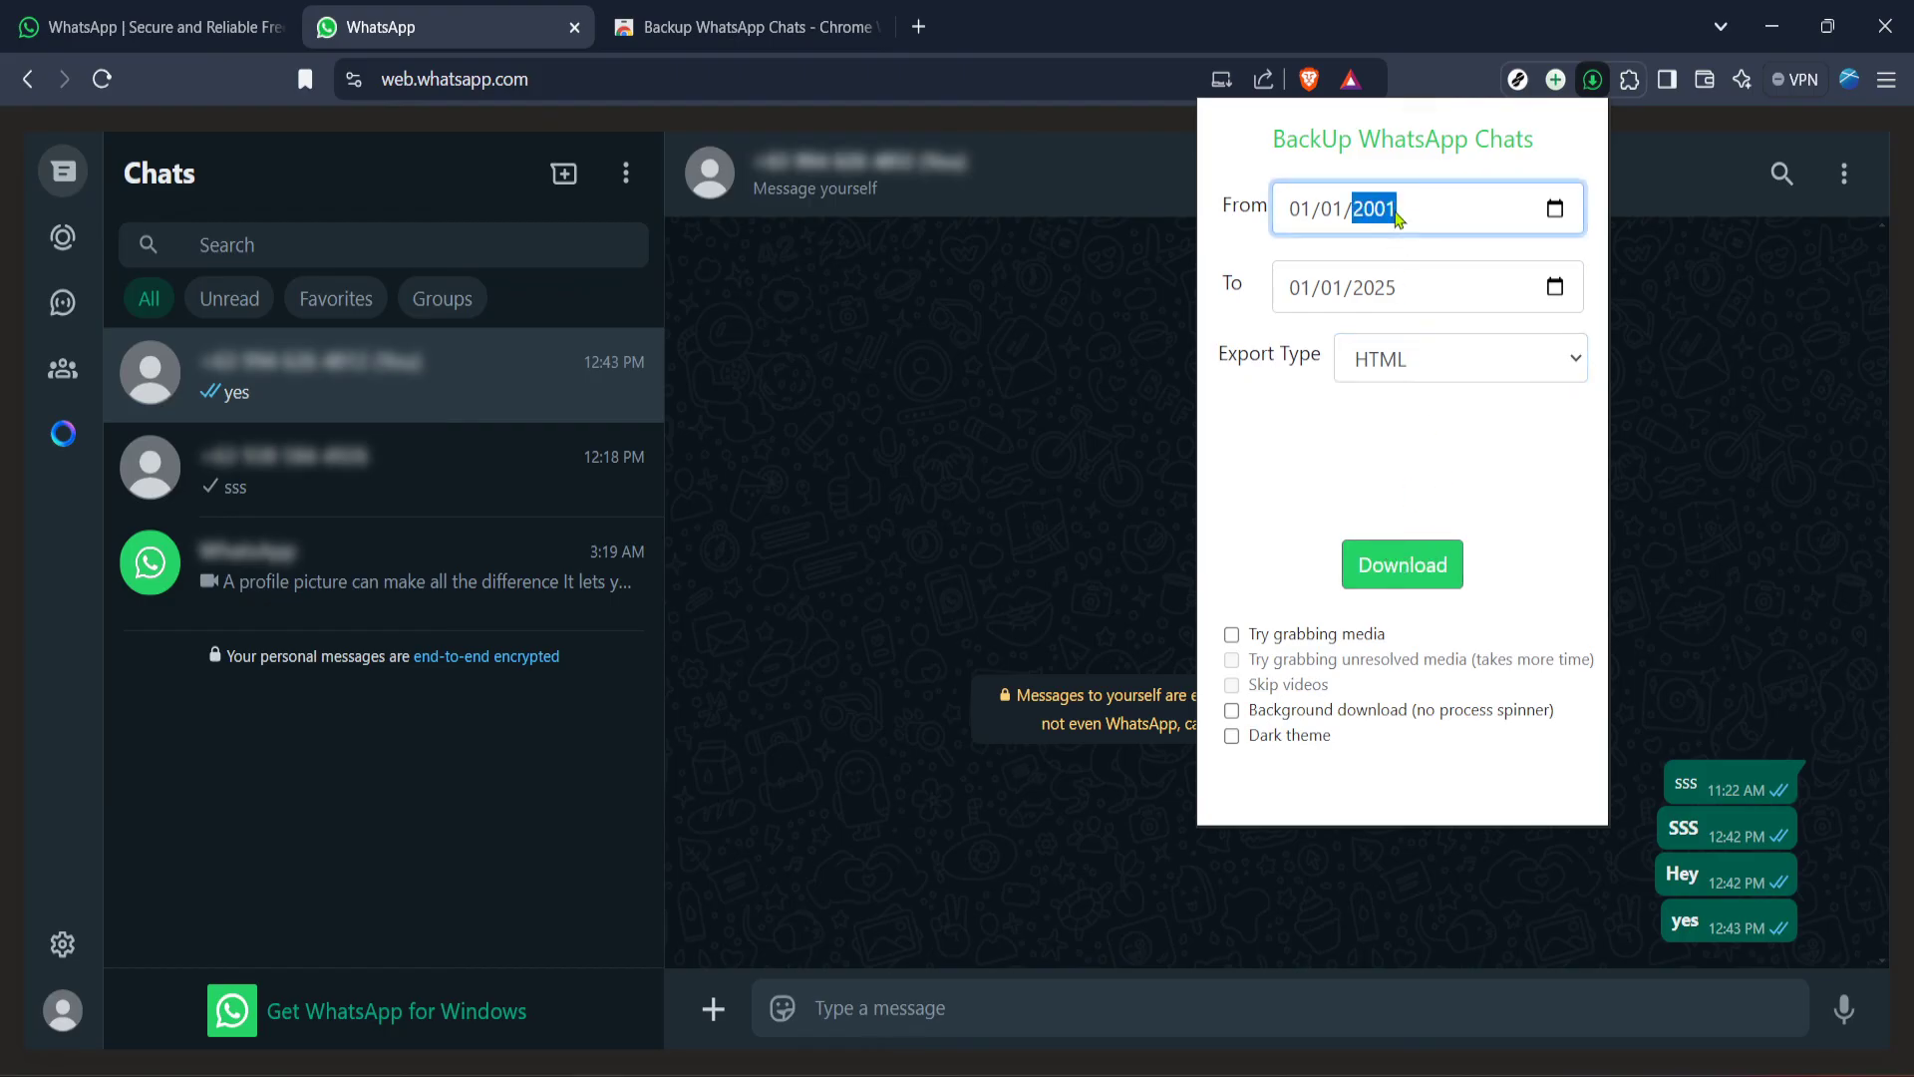